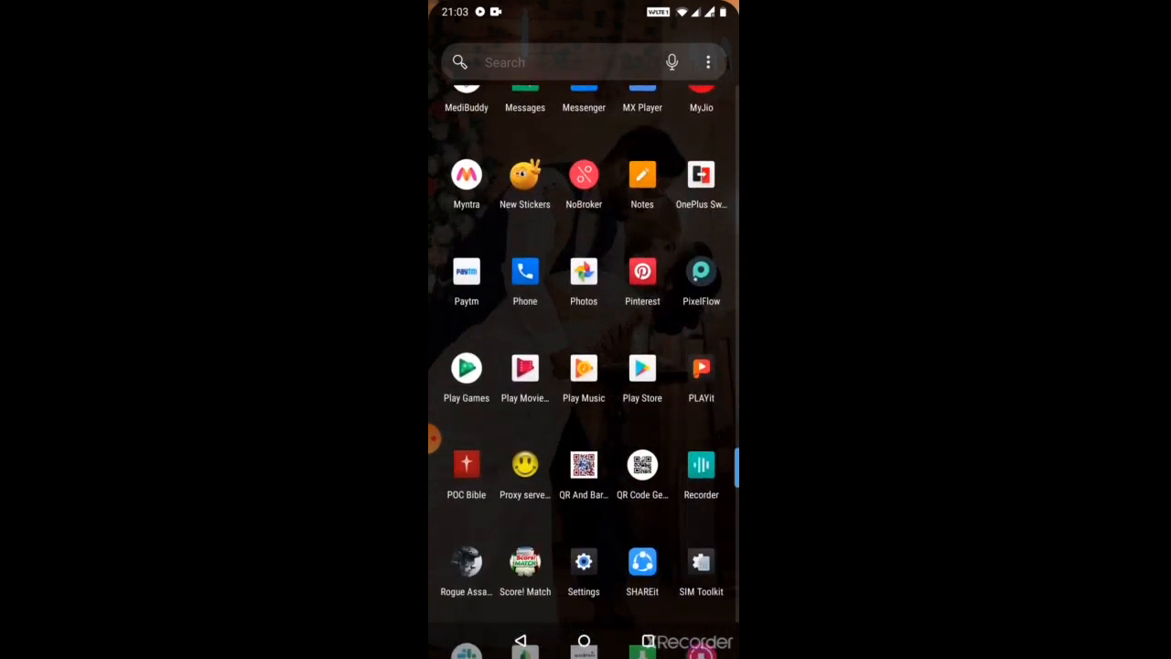
Search the Play Store for 'snapseed' and open the Snapseed listing by Google LLC.
click(642, 370)
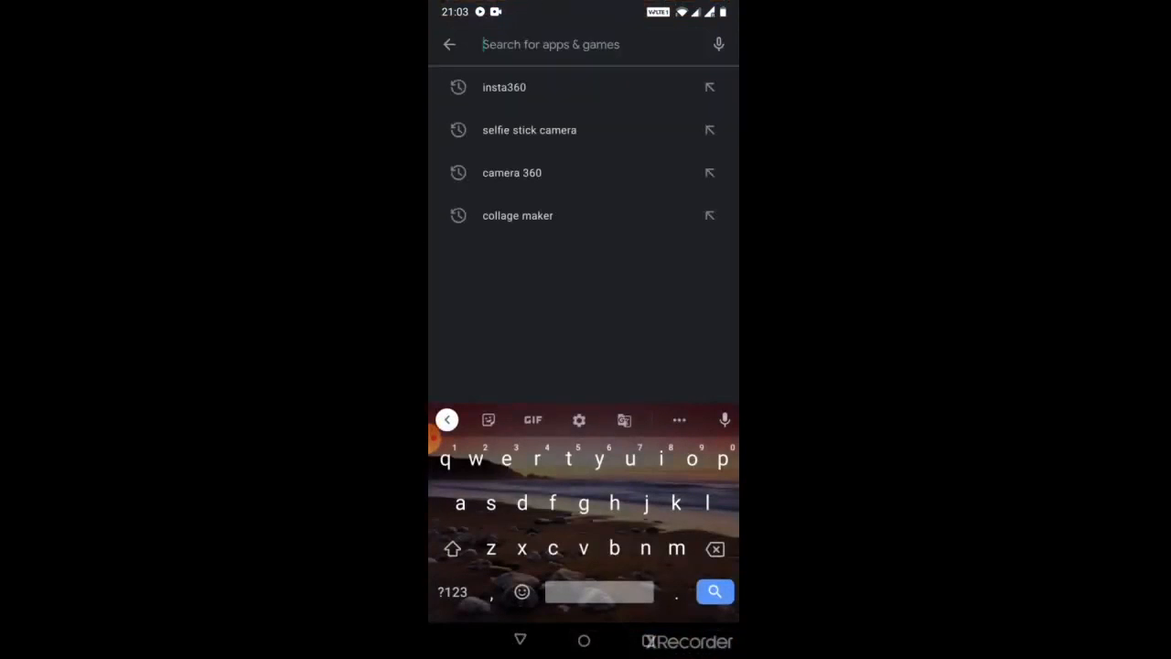
text(snapsee)
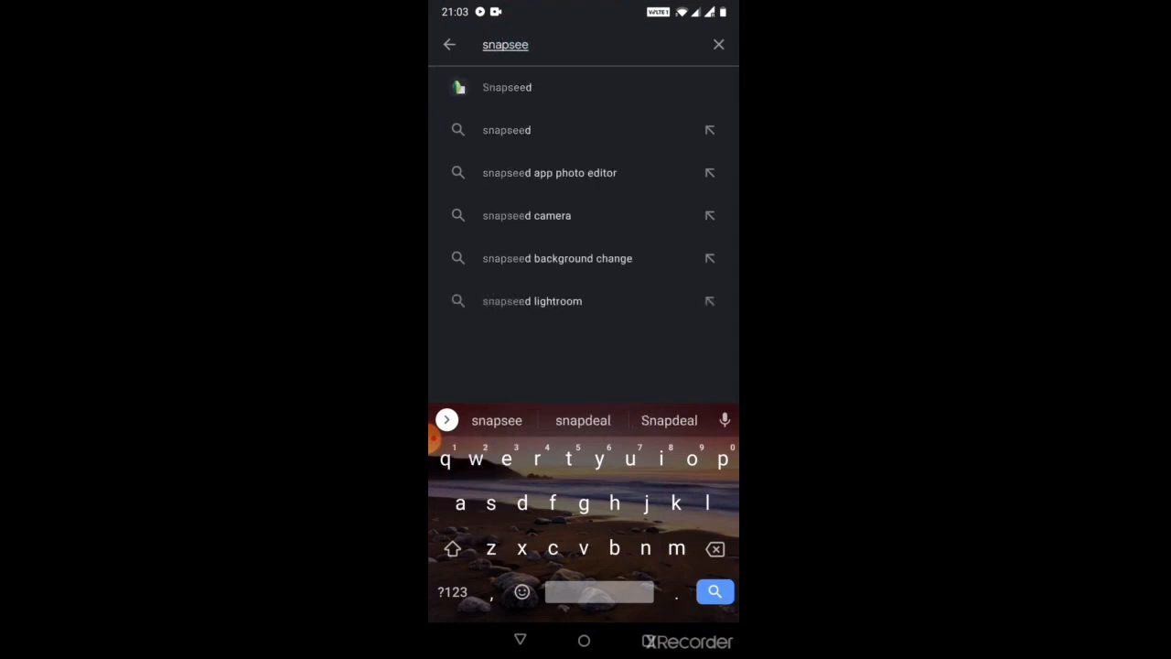
click(507, 87)
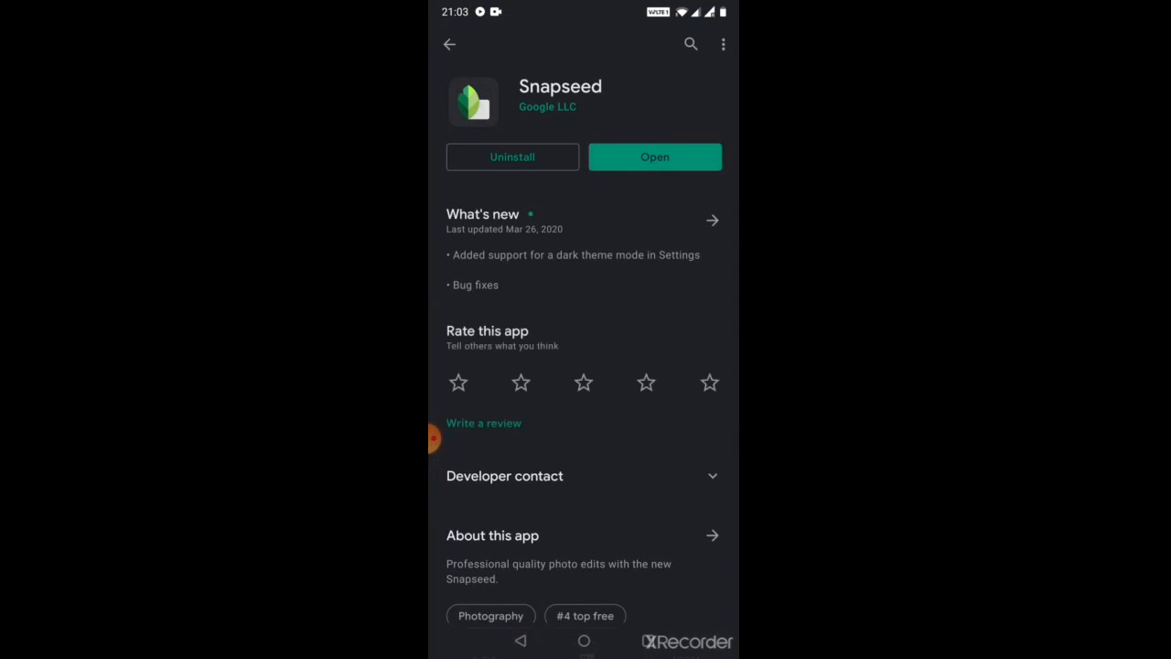
Launch Snapseed from its Play Store page, then switch to the recent apps view.
click(655, 156)
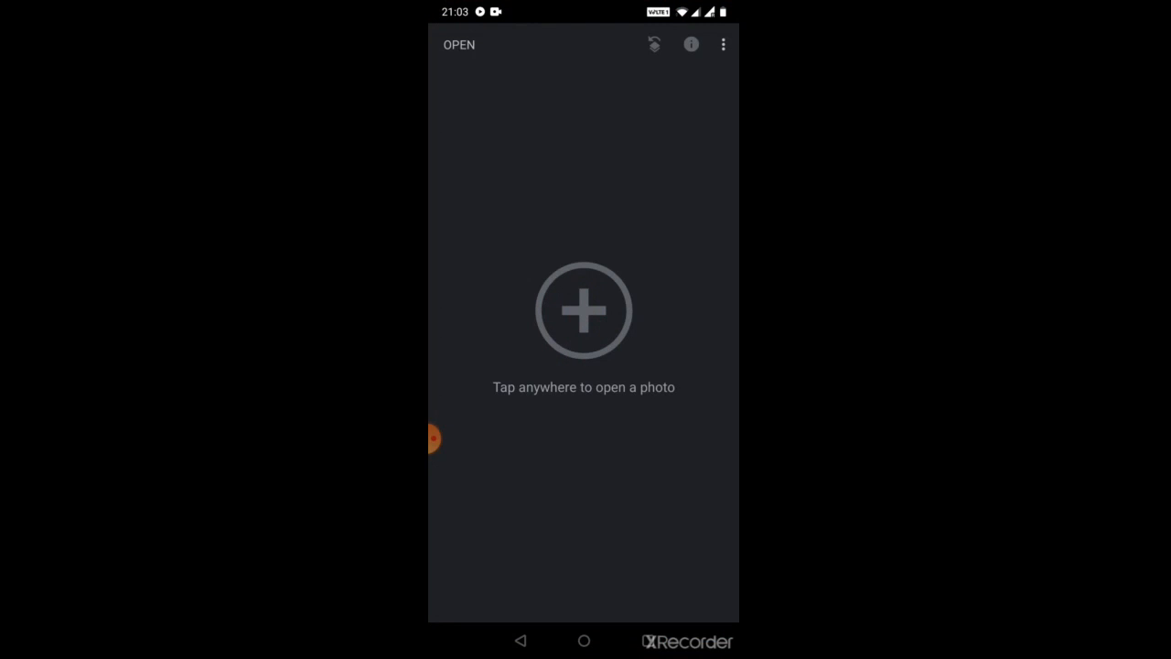
click(584, 640)
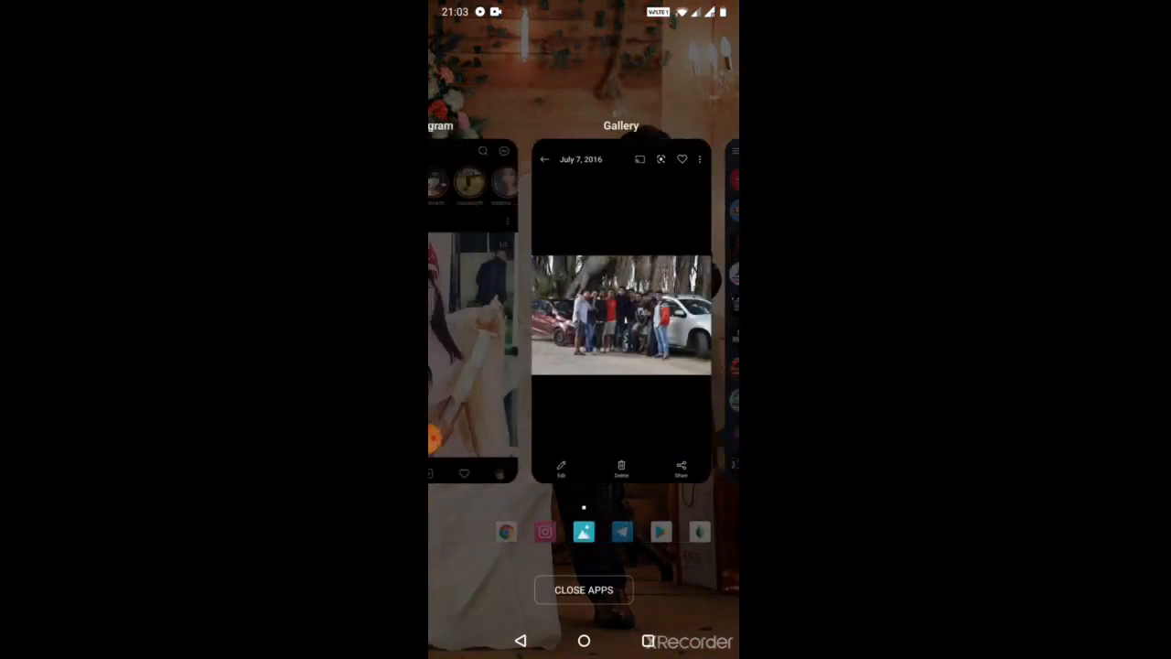
Share the Gallery photo of friends in front of the cars into Snapseed.
click(680, 466)
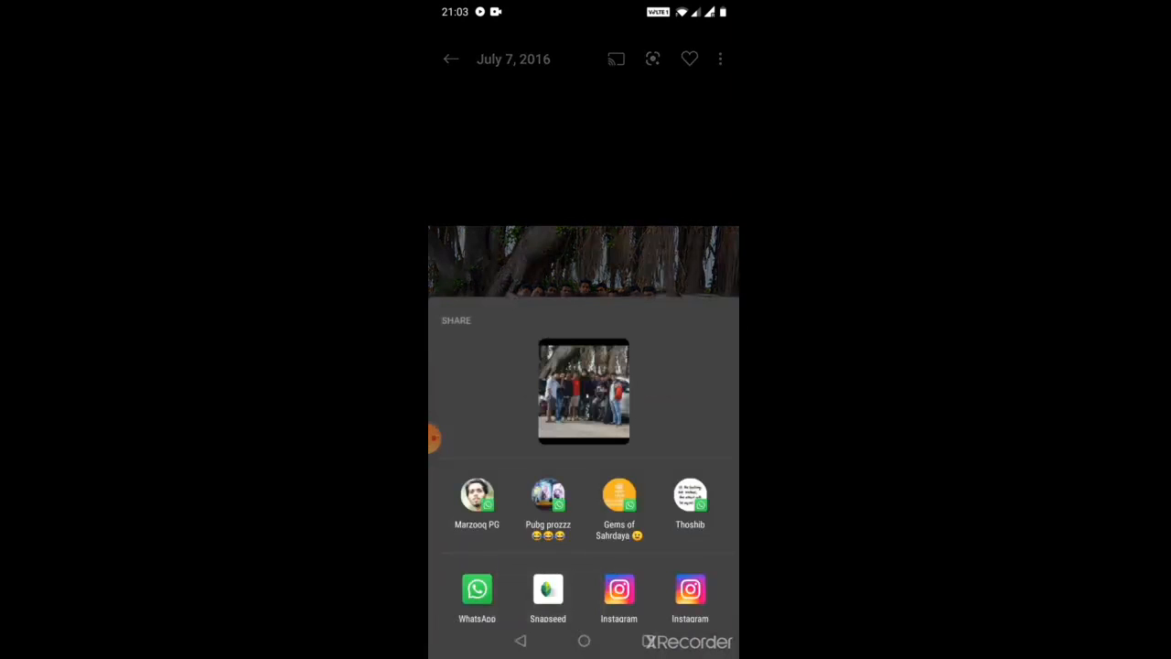
click(548, 589)
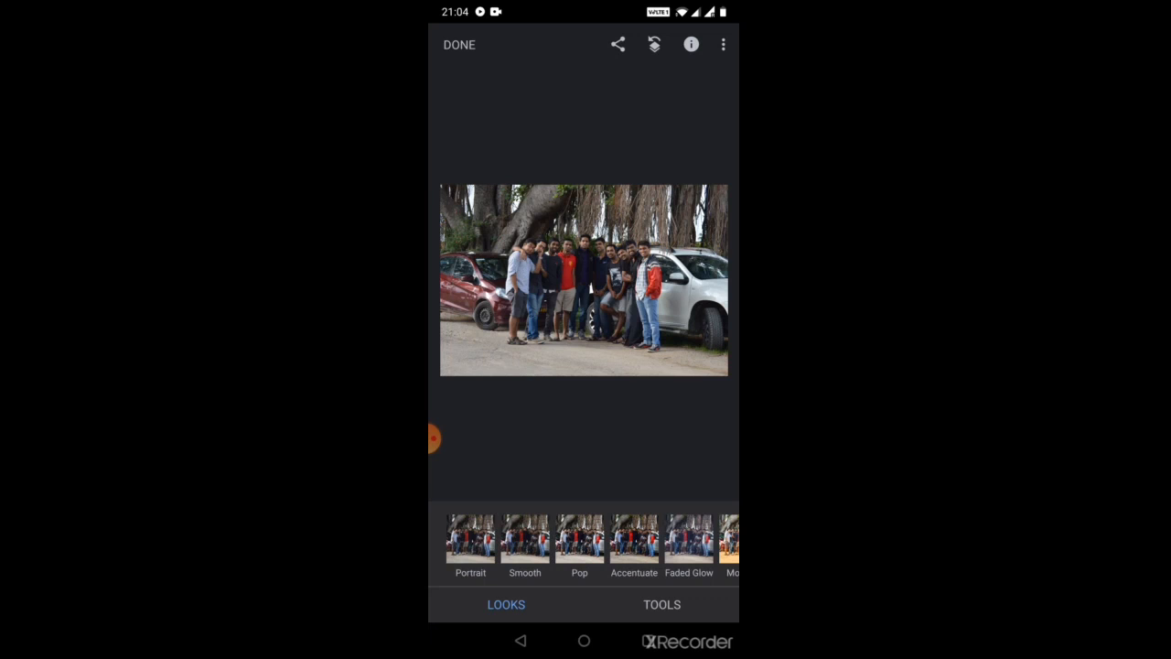
scroll(left, 3)
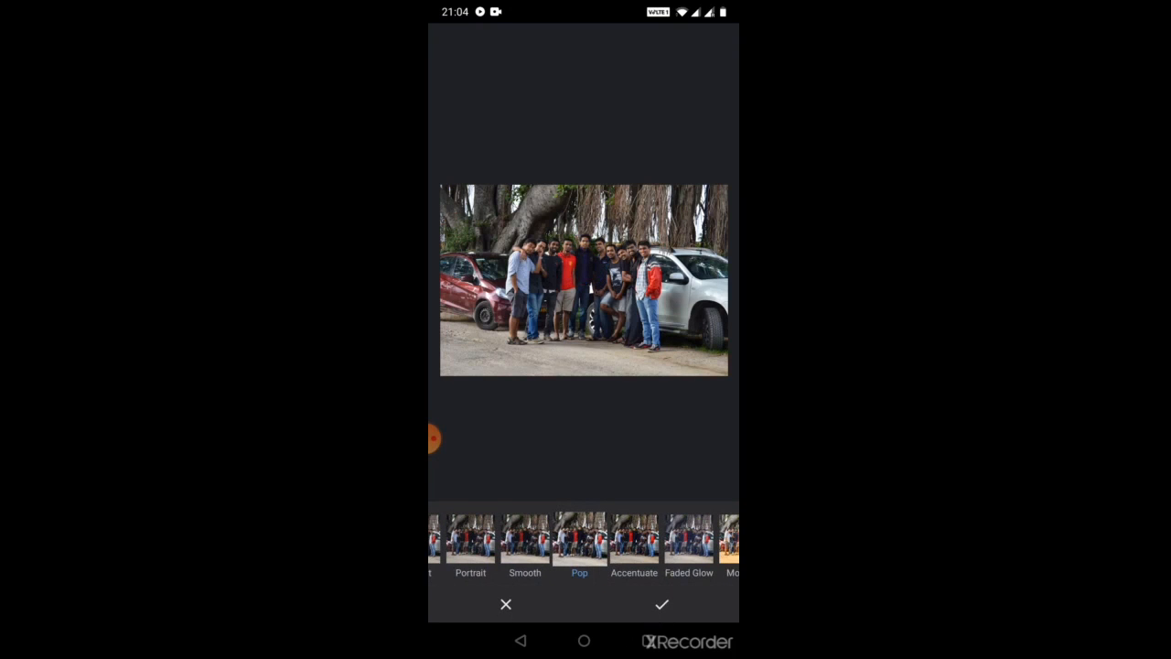
click(634, 540)
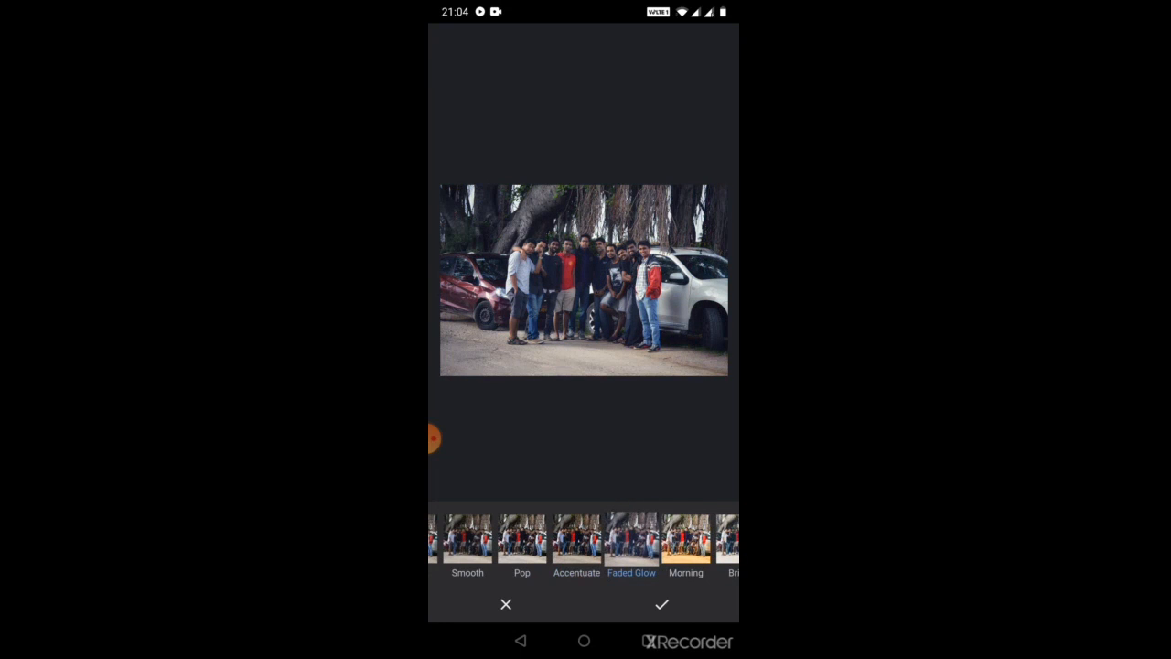
click(686, 540)
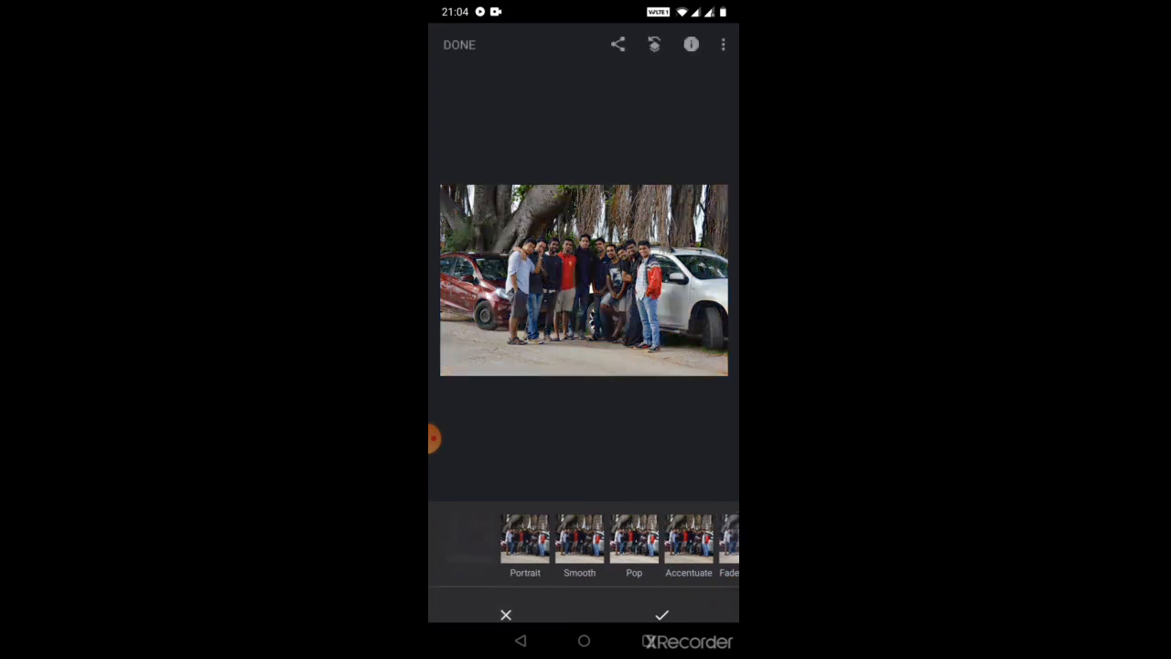
click(662, 614)
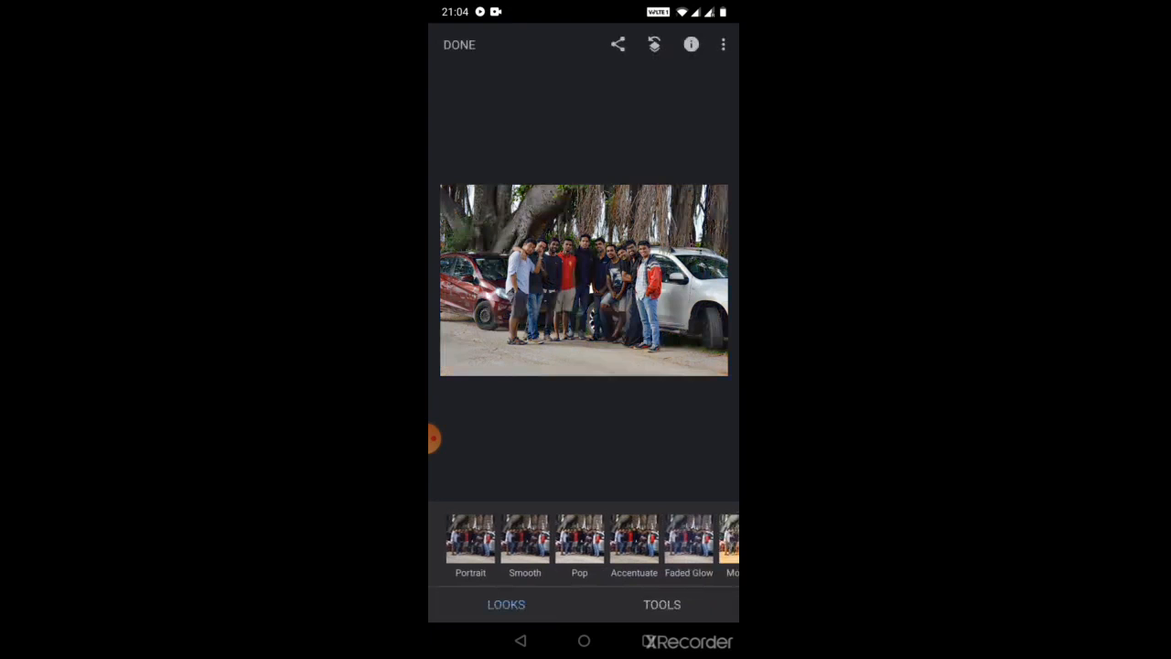
Browse the Tune Image and Details tools, leaving every adjustment at zero.
click(661, 603)
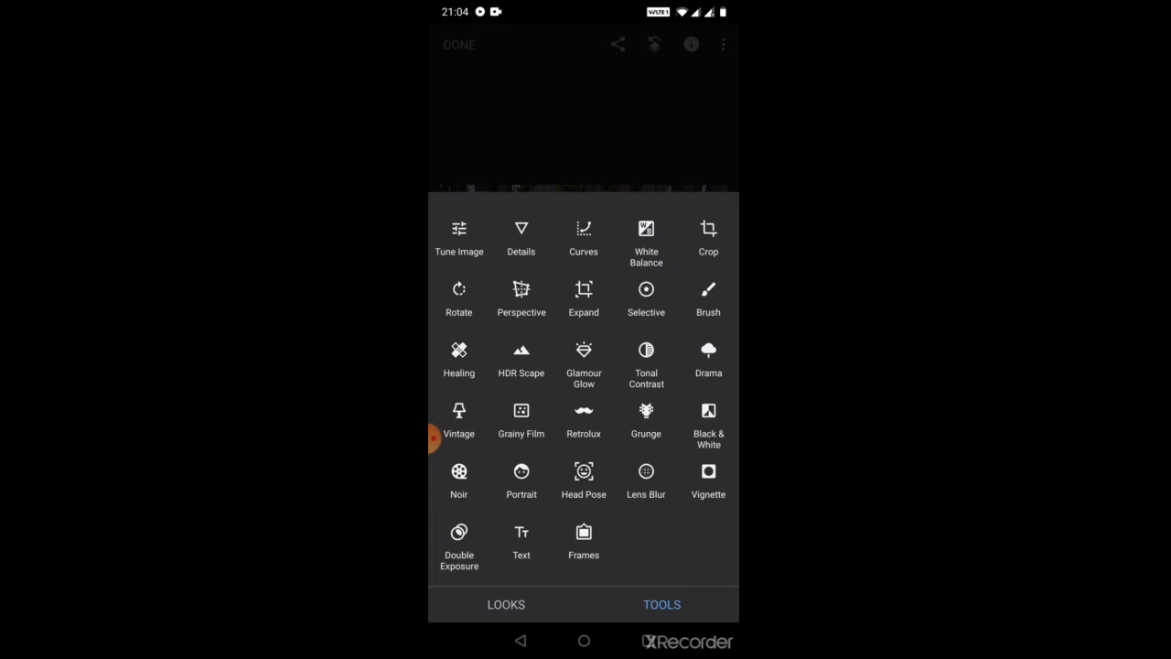
click(458, 236)
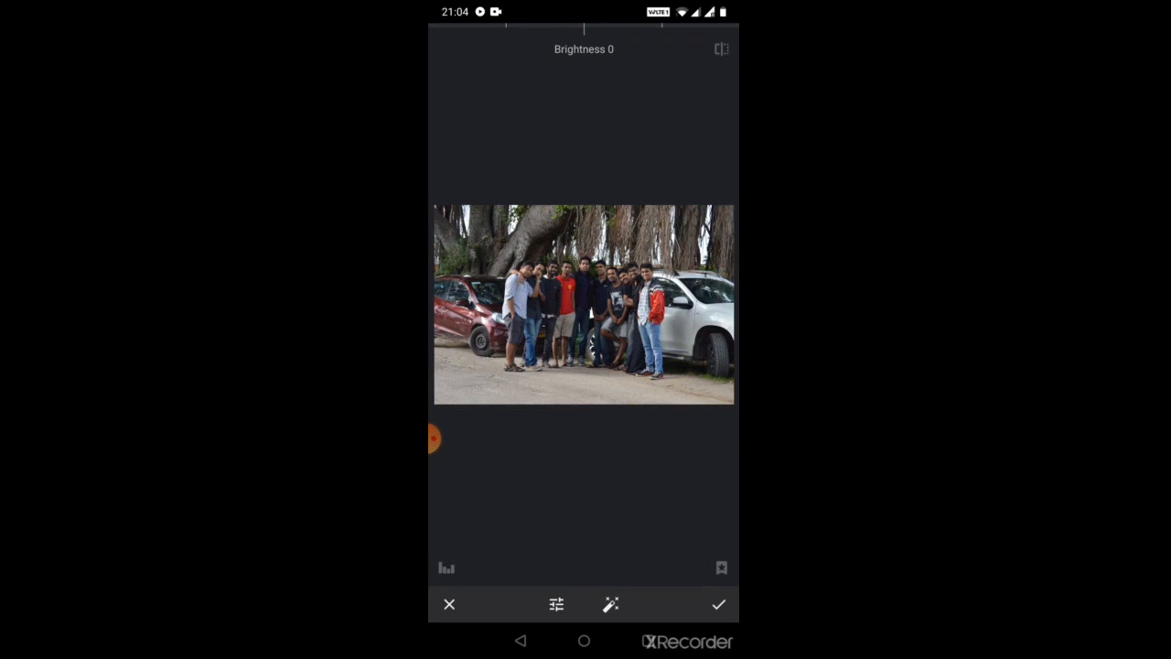
click(556, 604)
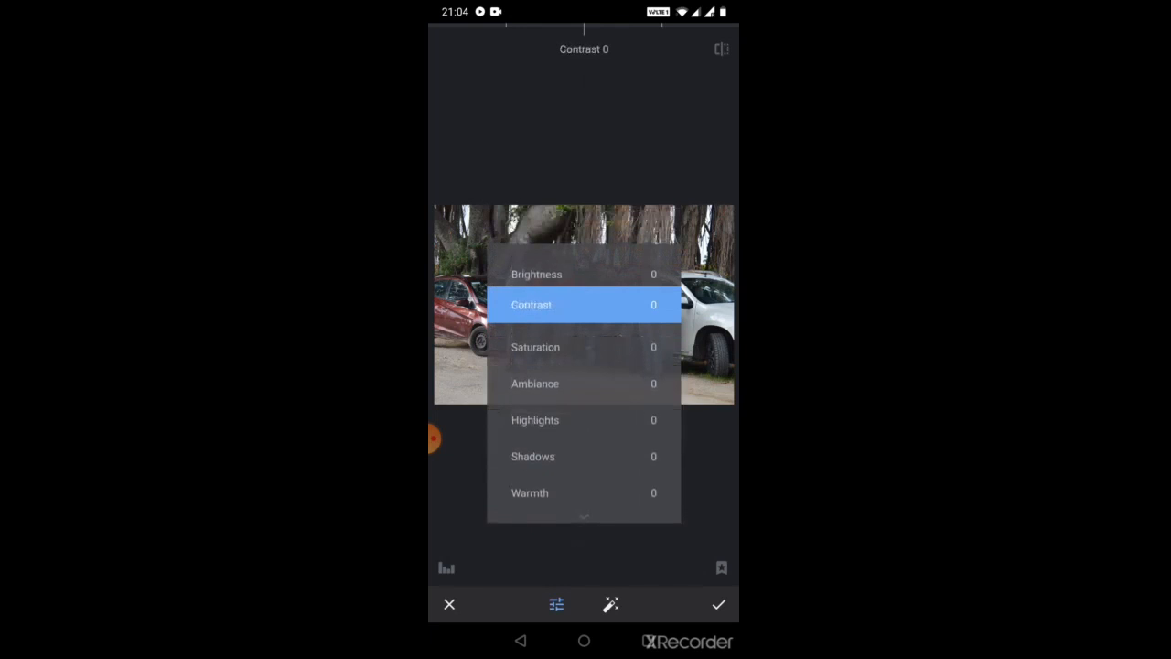
click(718, 604)
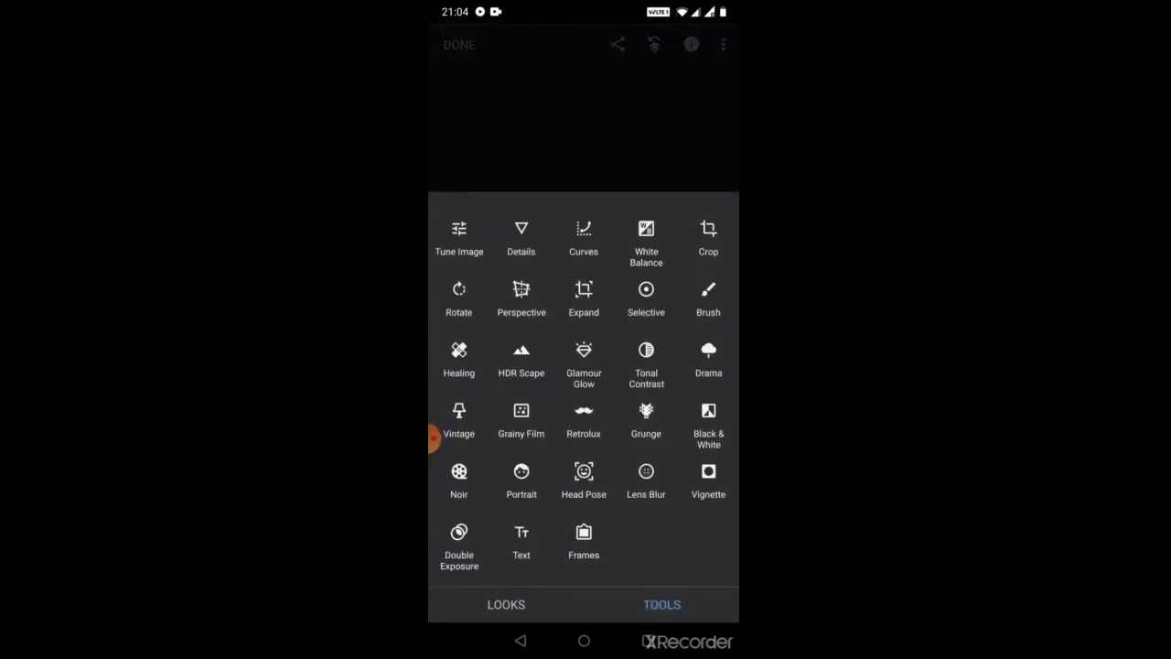
click(520, 235)
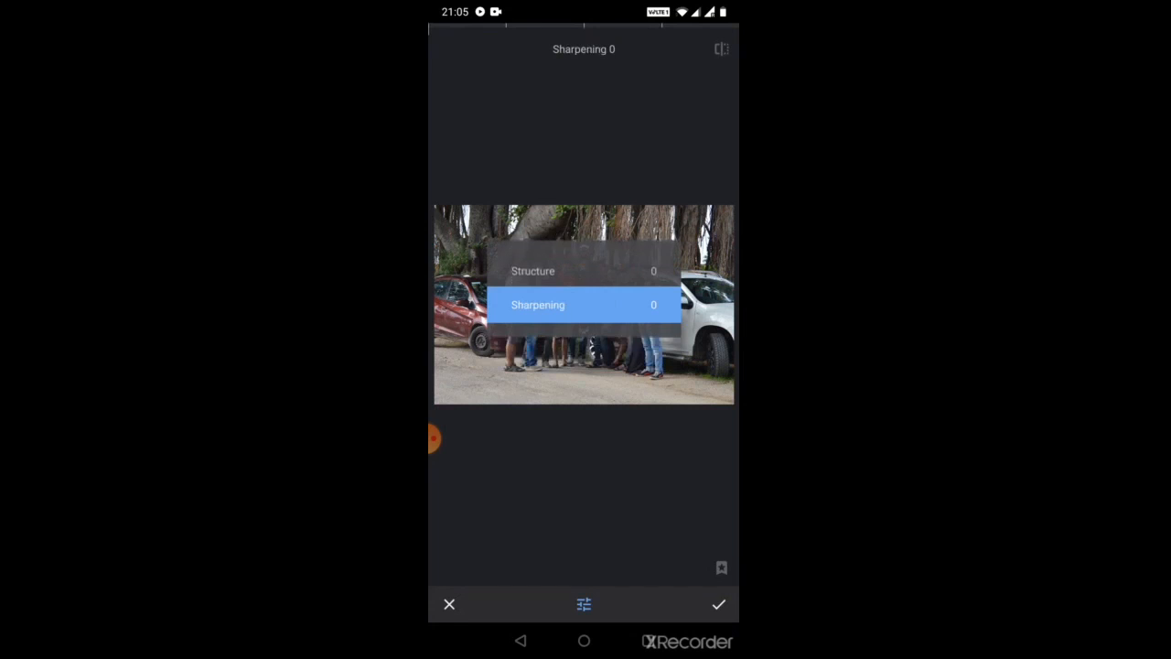
click(718, 604)
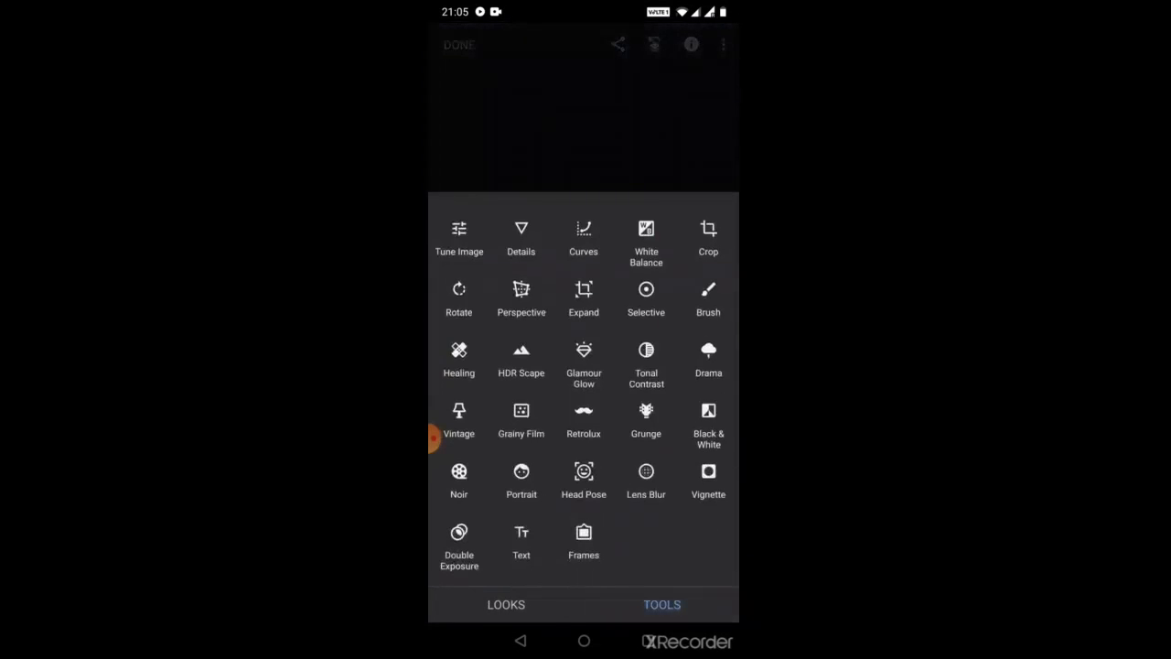
In Tune Image, set brightness +59, contrast +51, saturation +30 and shadows -27.
click(459, 238)
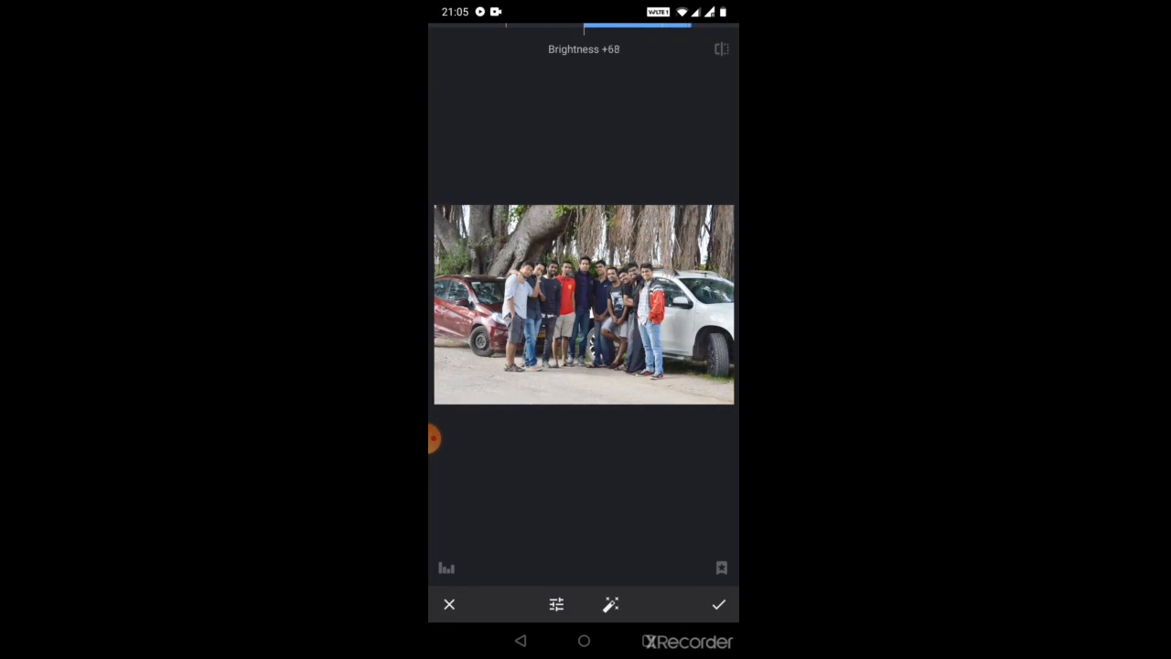
drag(634, 25, 613, 24)
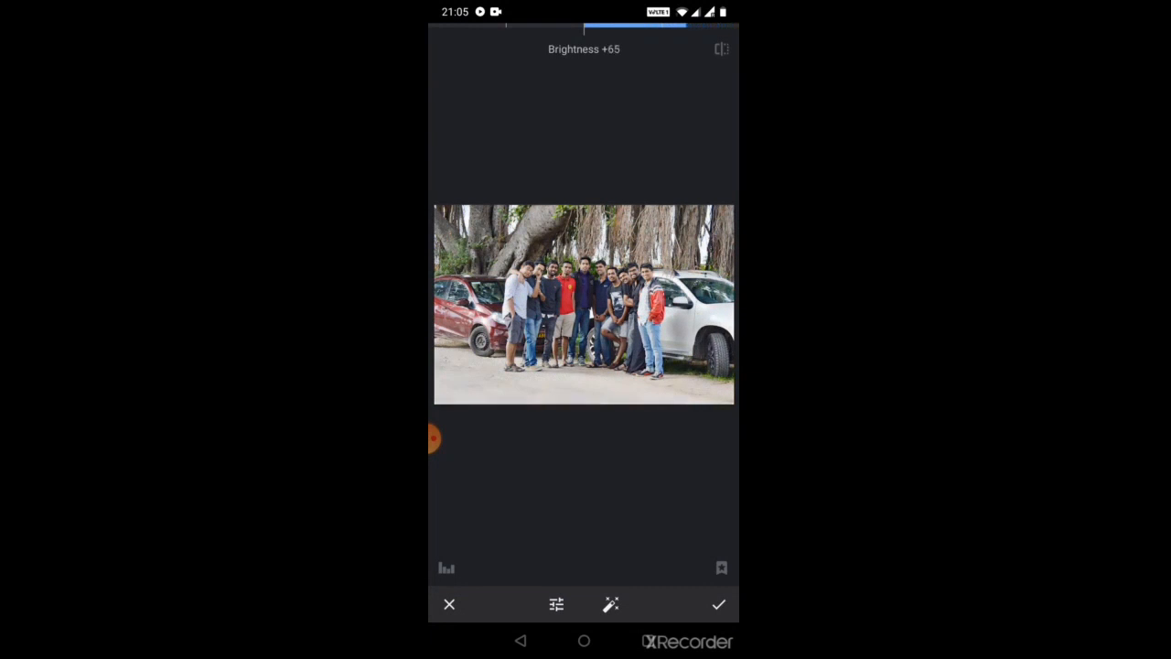
drag(631, 32, 622, 33)
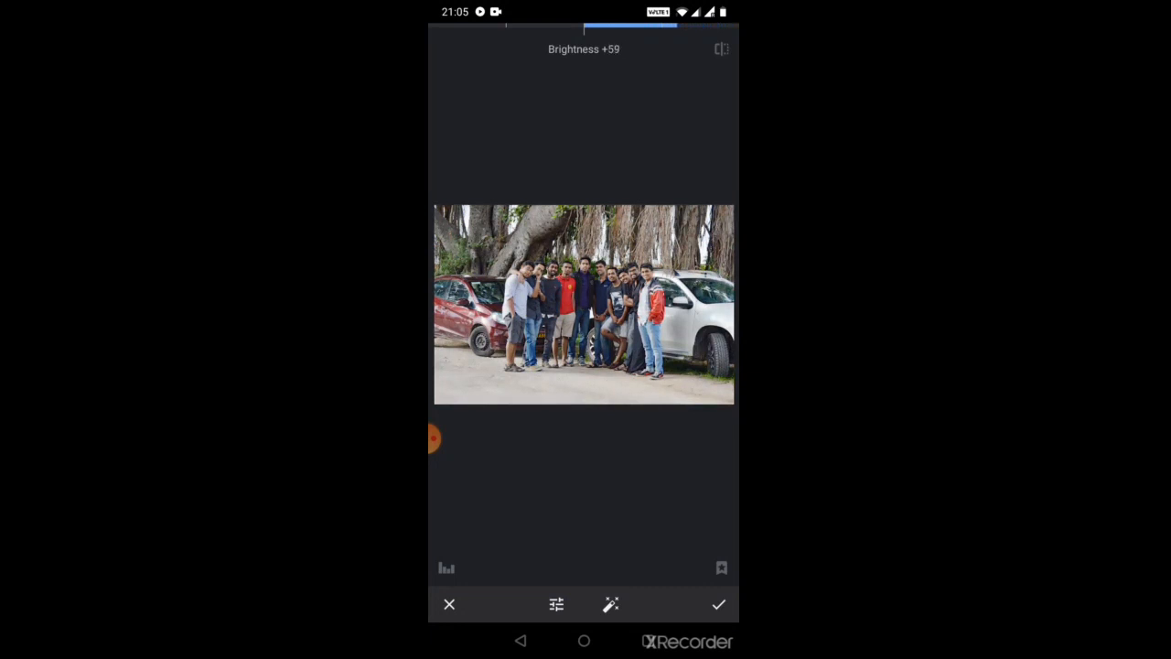
click(556, 604)
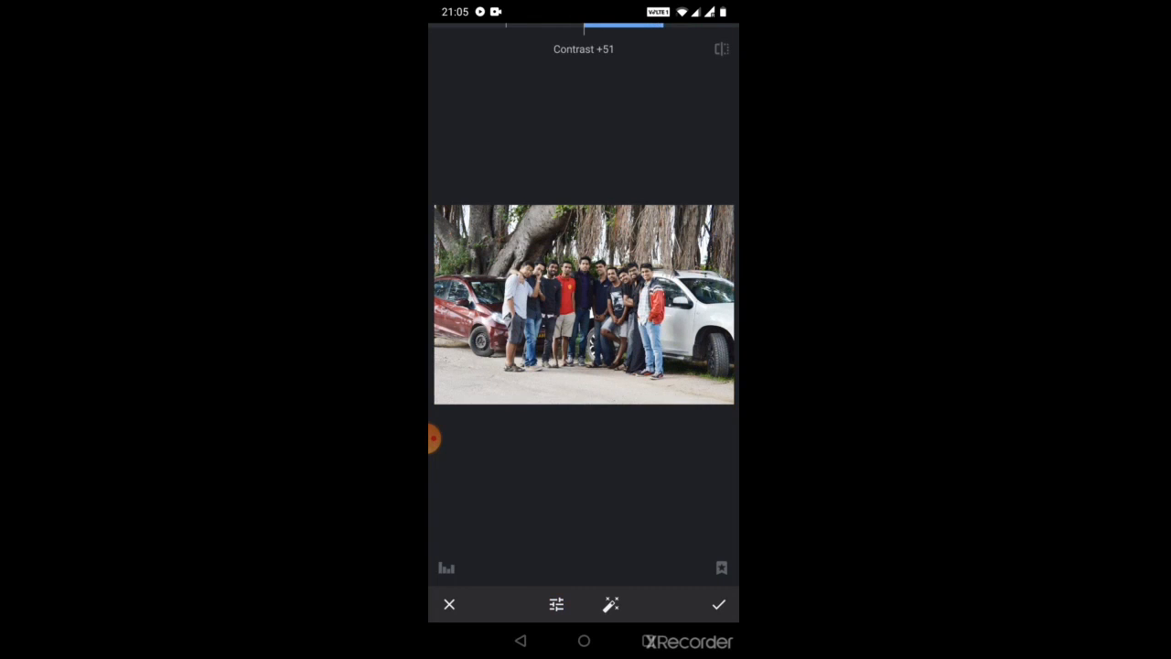
click(556, 604)
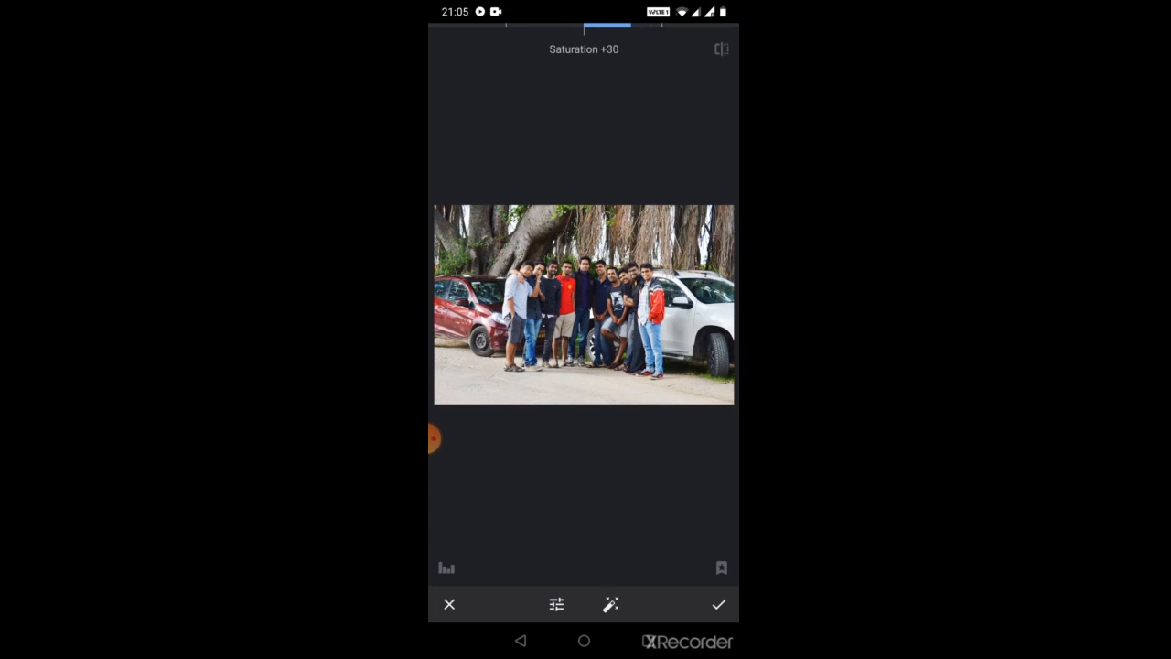
click(556, 604)
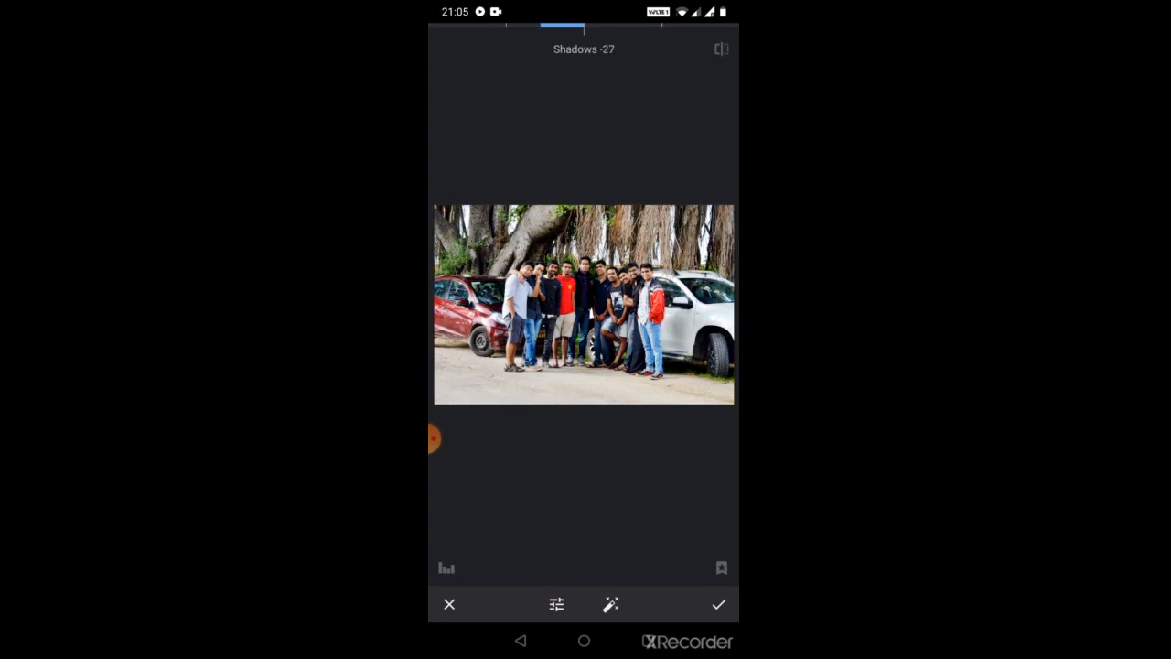
Try warmth, return it to 0, and commit the Tune Image edits.
drag(558, 26, 577, 25)
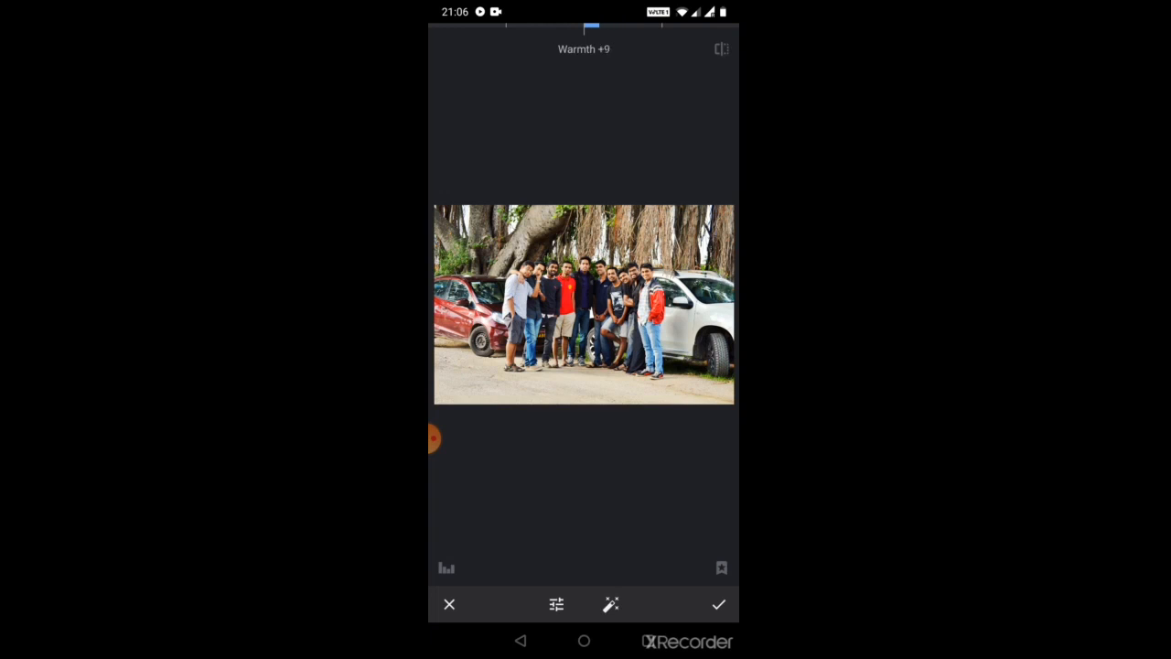
drag(592, 28, 584, 28)
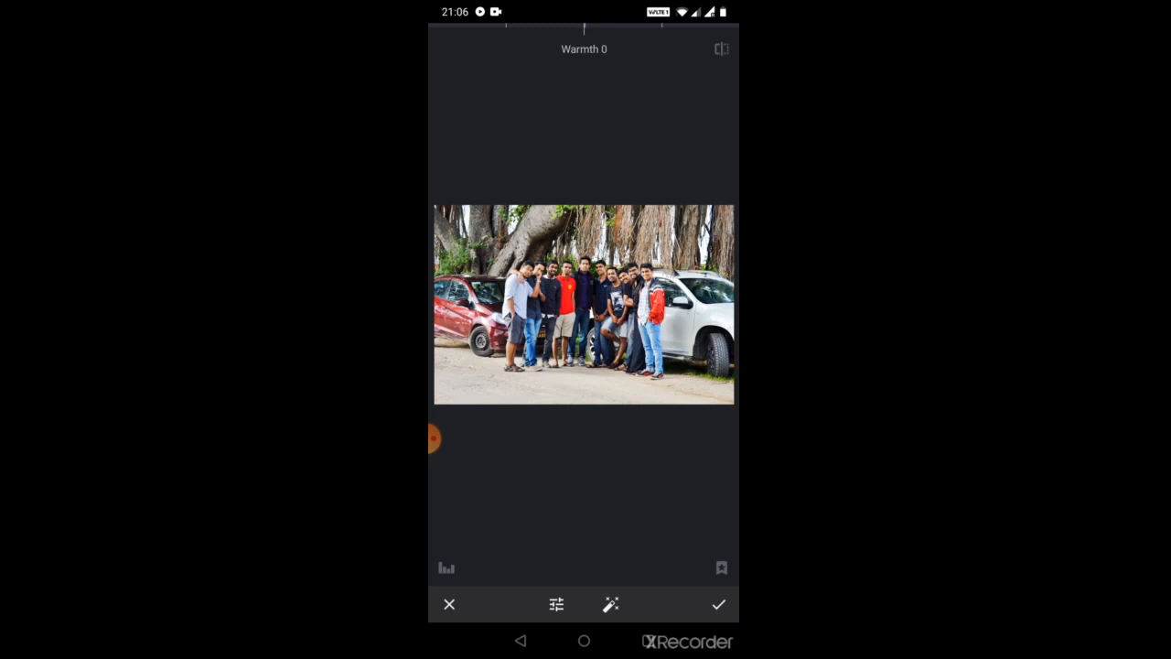
click(718, 604)
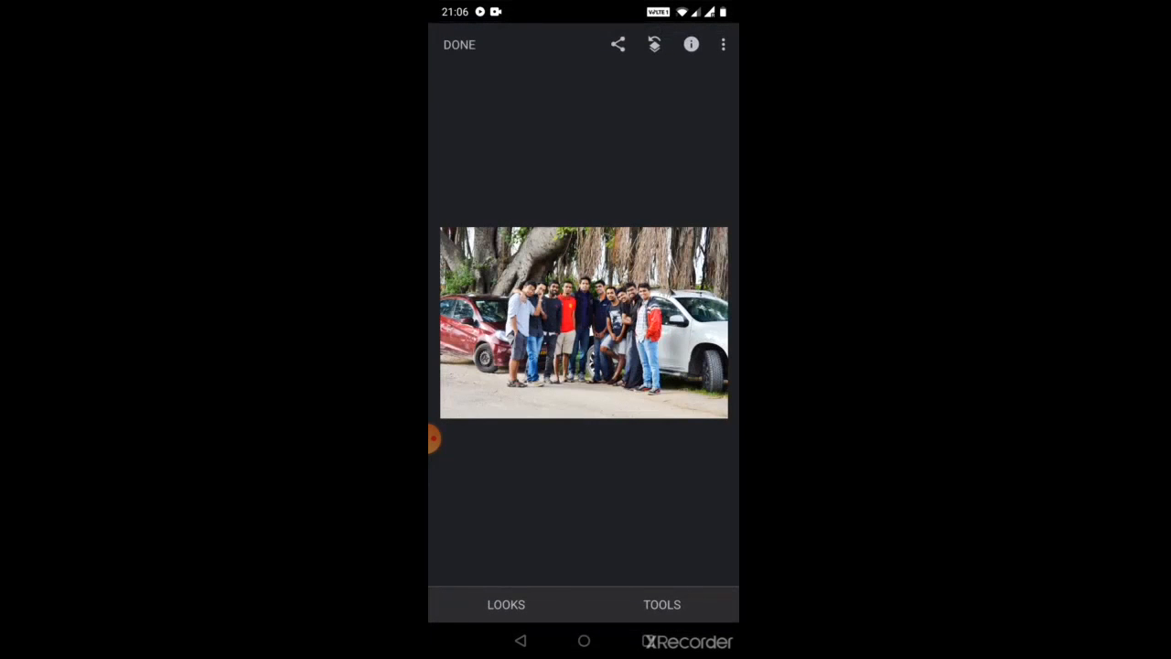
click(662, 604)
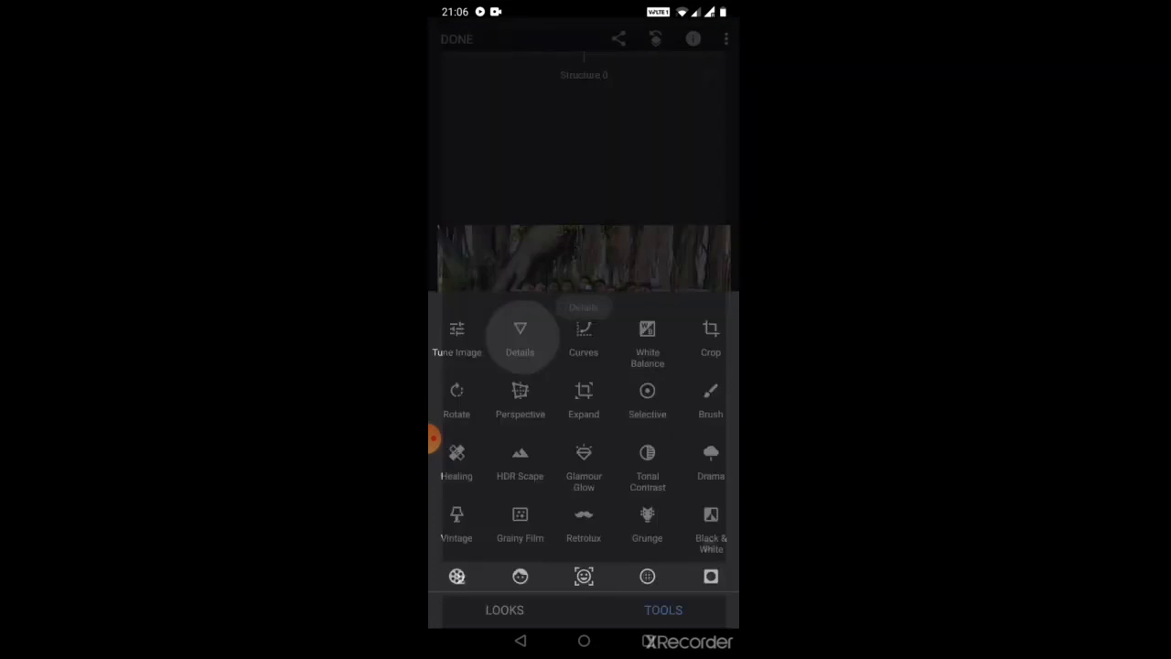
Set Details sharpening to +11, structure at zero, and apply it.
click(520, 334)
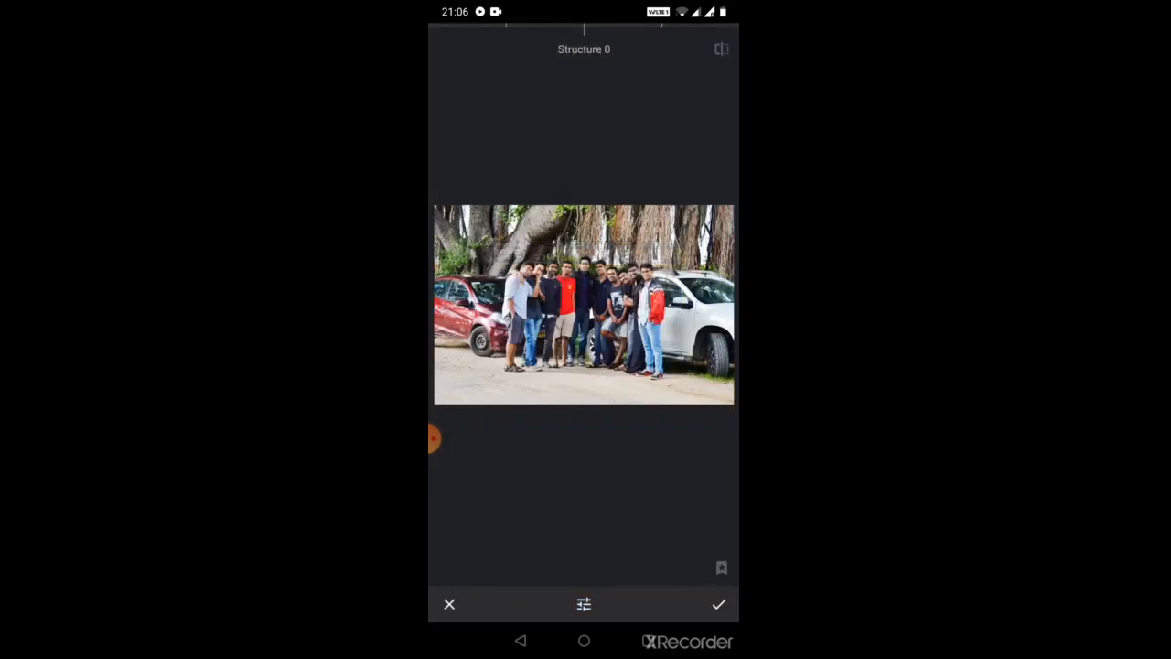
click(584, 604)
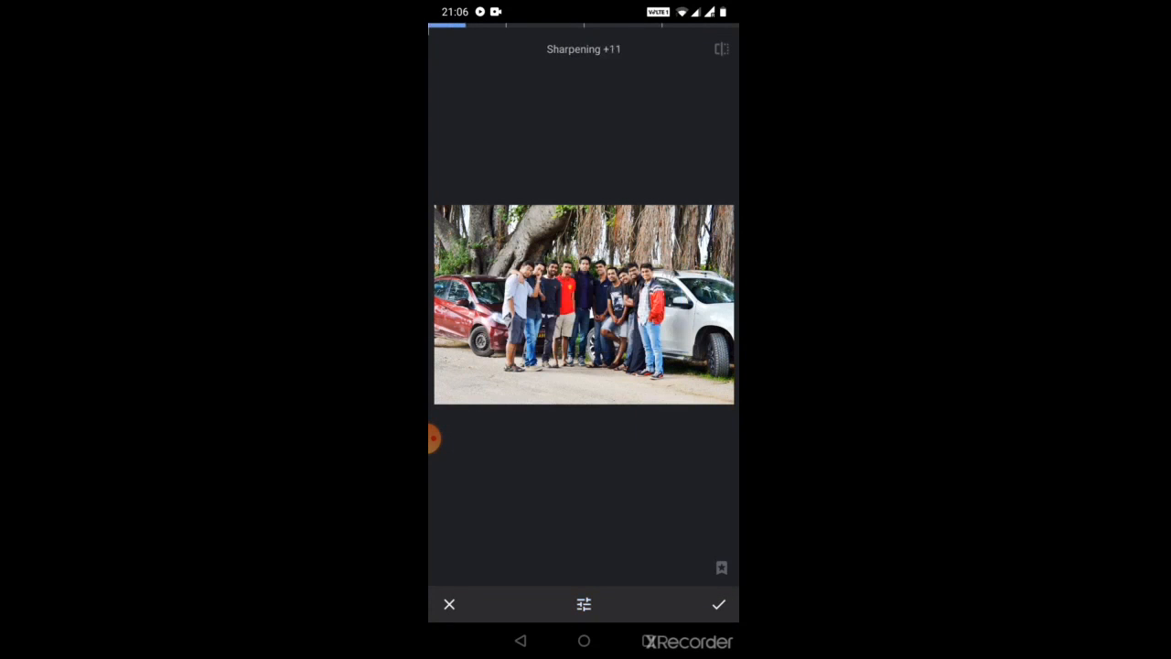
click(719, 604)
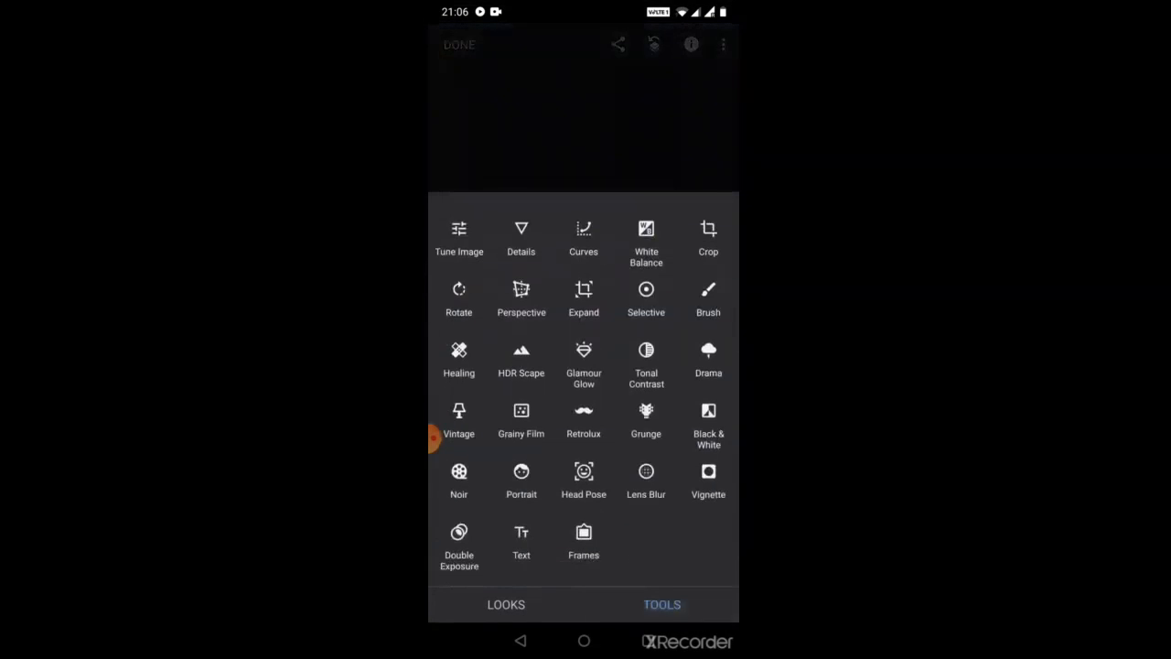
Bend the Curves midpoint down and up, bring it back near straight, and apply.
click(583, 235)
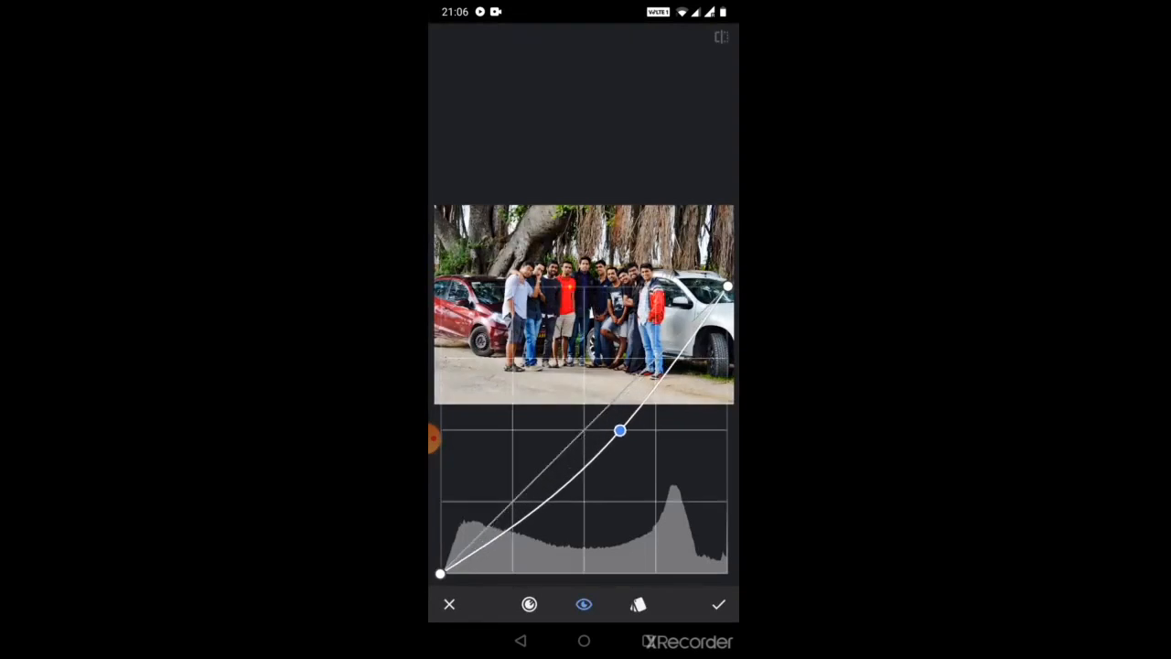
drag(620, 430, 615, 425)
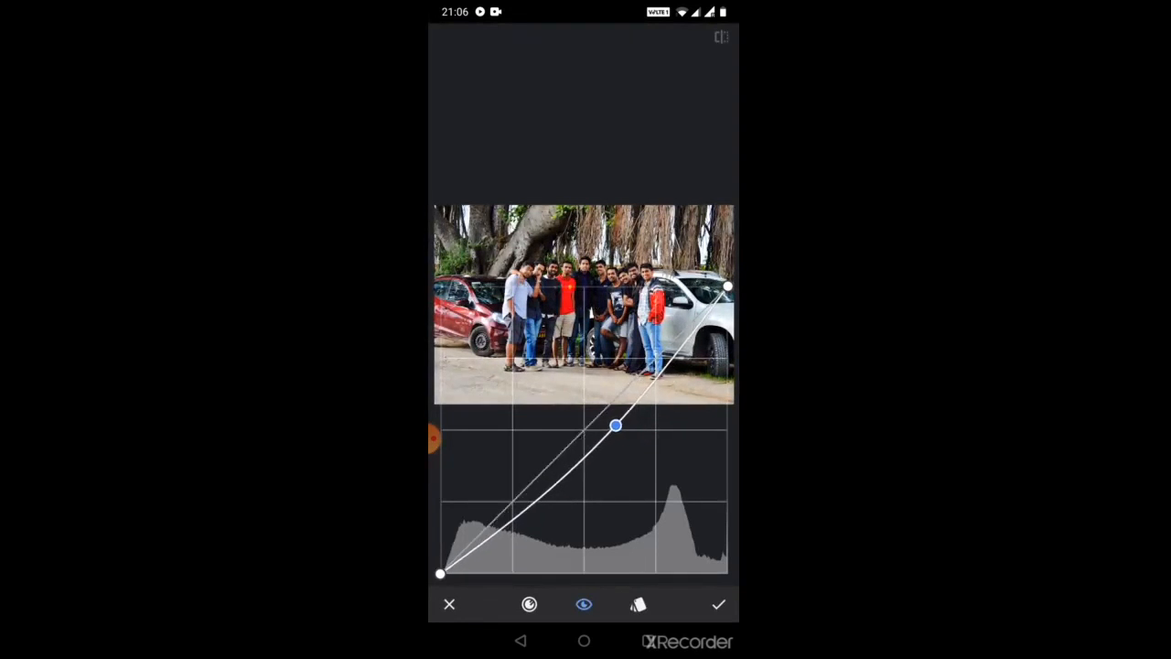
drag(616, 426, 540, 366)
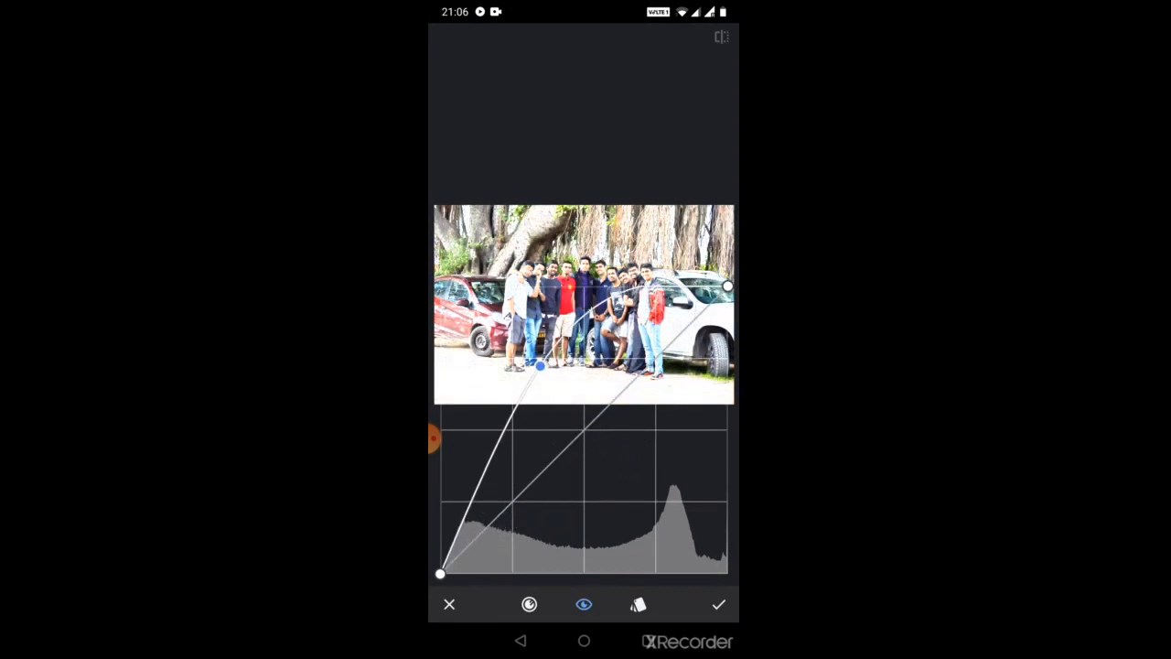
drag(539, 366, 586, 430)
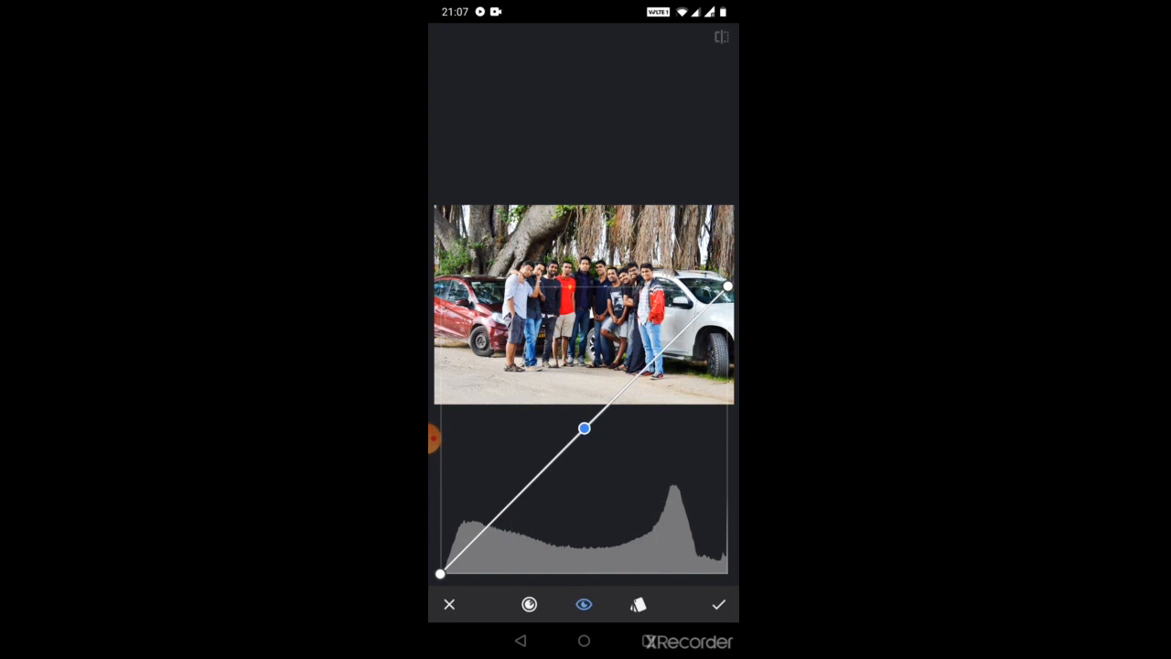
click(719, 604)
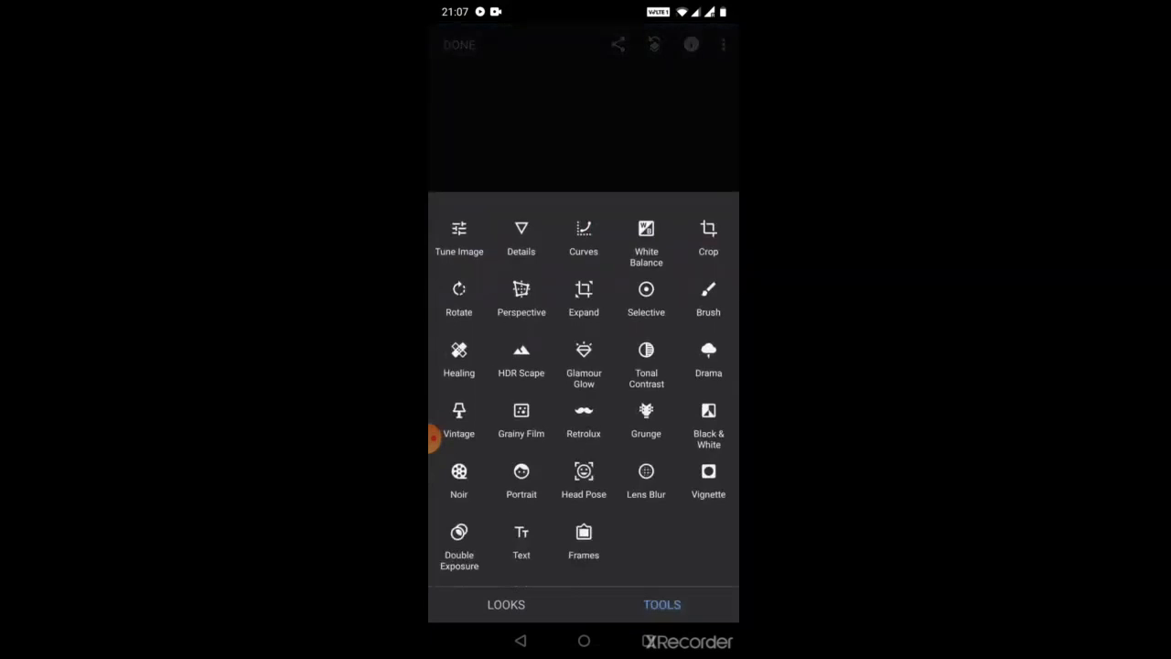
Check Tint in White Balance, keep temperature and tint at 0, and finish.
click(646, 238)
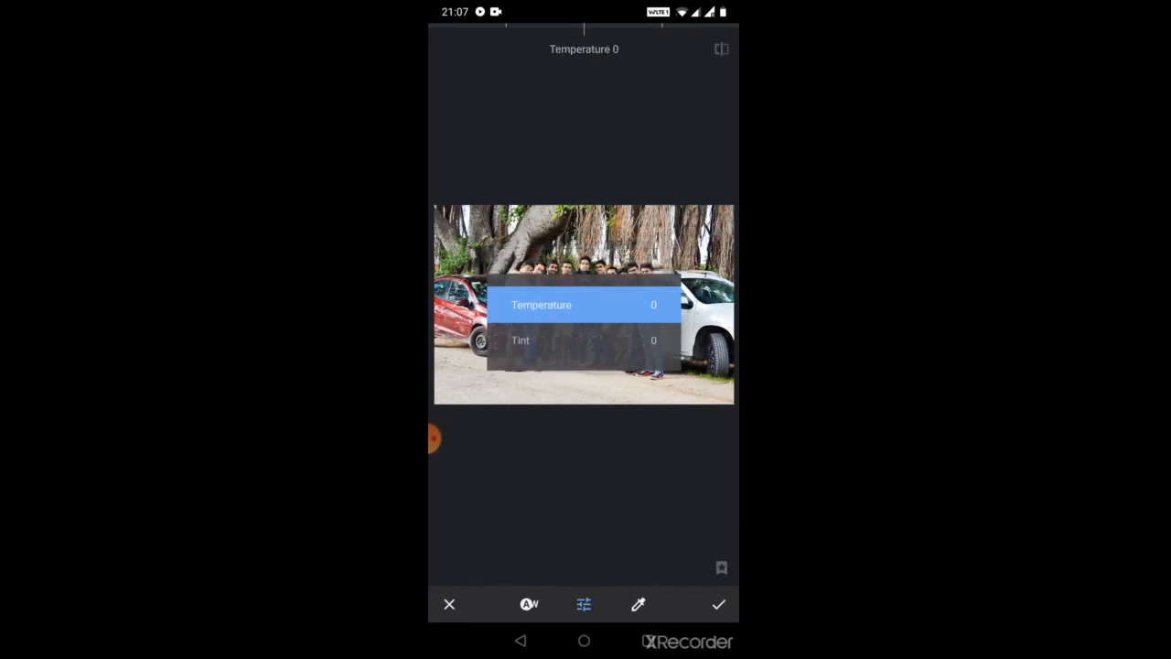
click(519, 339)
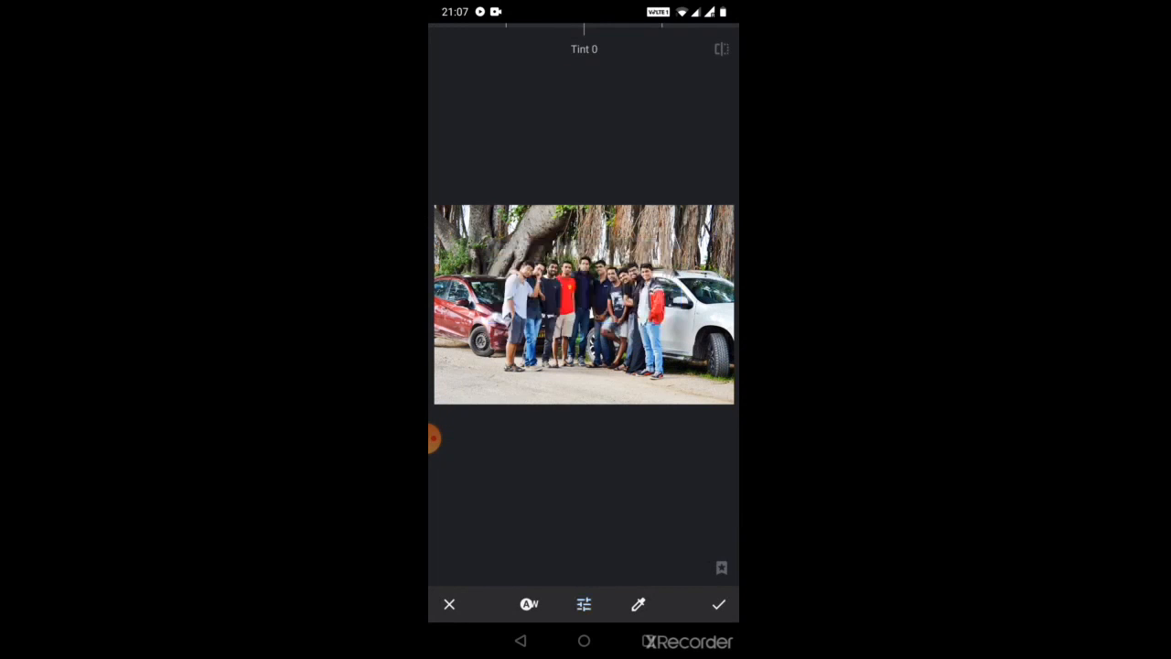
click(718, 604)
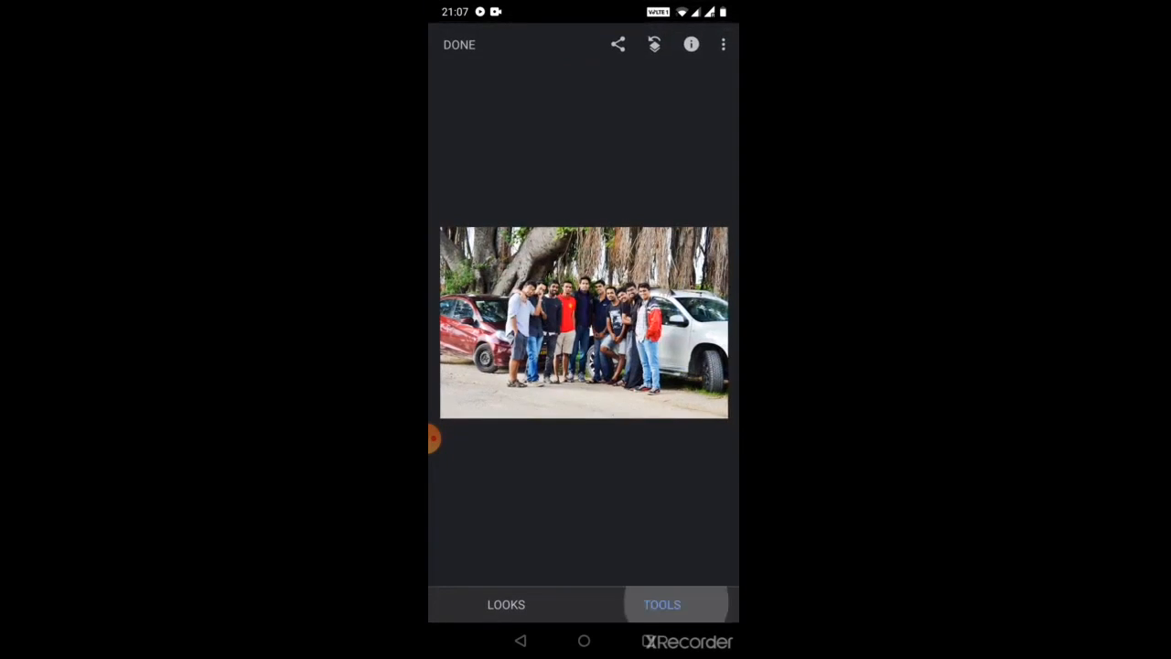
Reopen the Snapseed tools list and scroll through the tool grid.
click(661, 604)
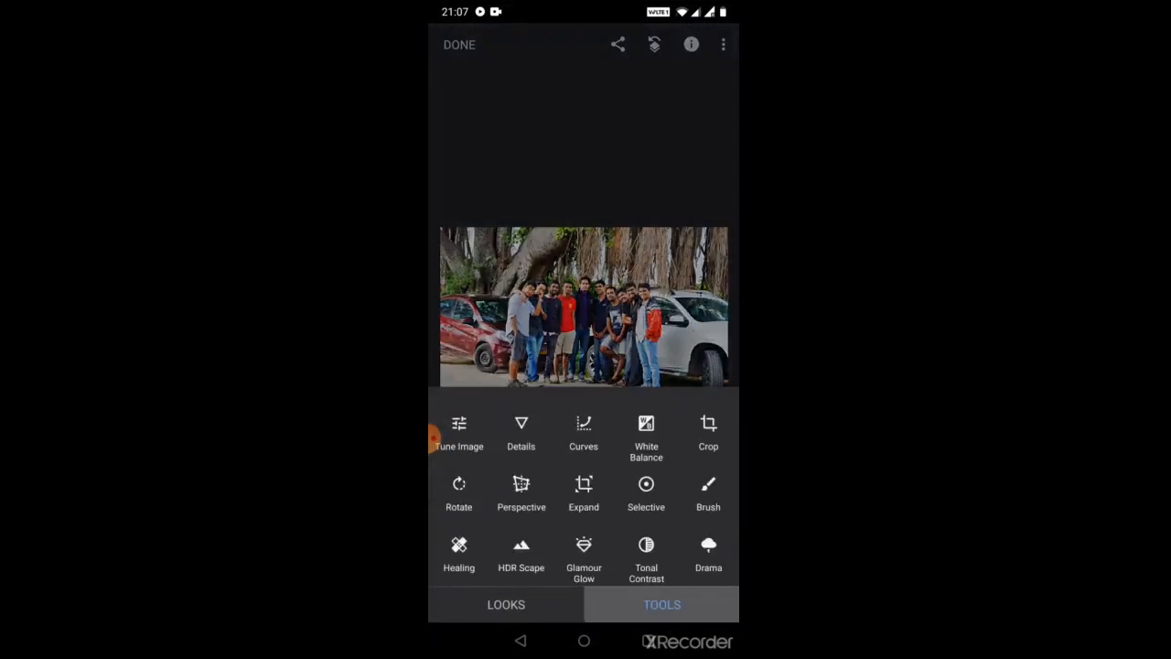
scroll(up, 3)
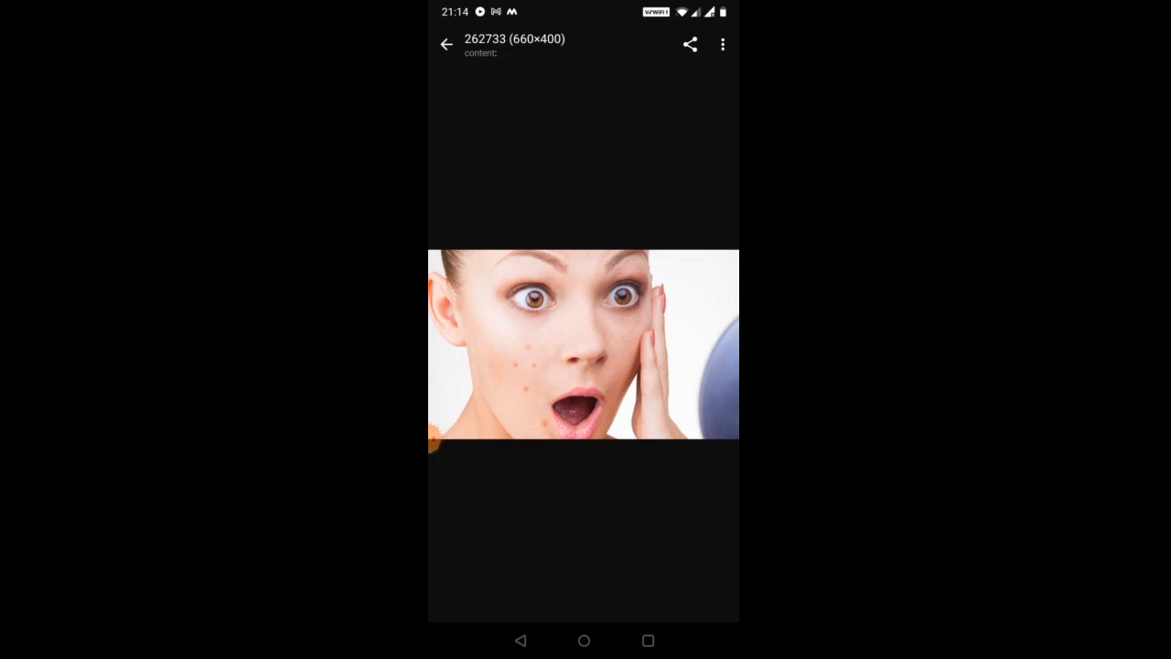
Share the blemished face photo from Gallery with Snapseed, just once.
click(690, 44)
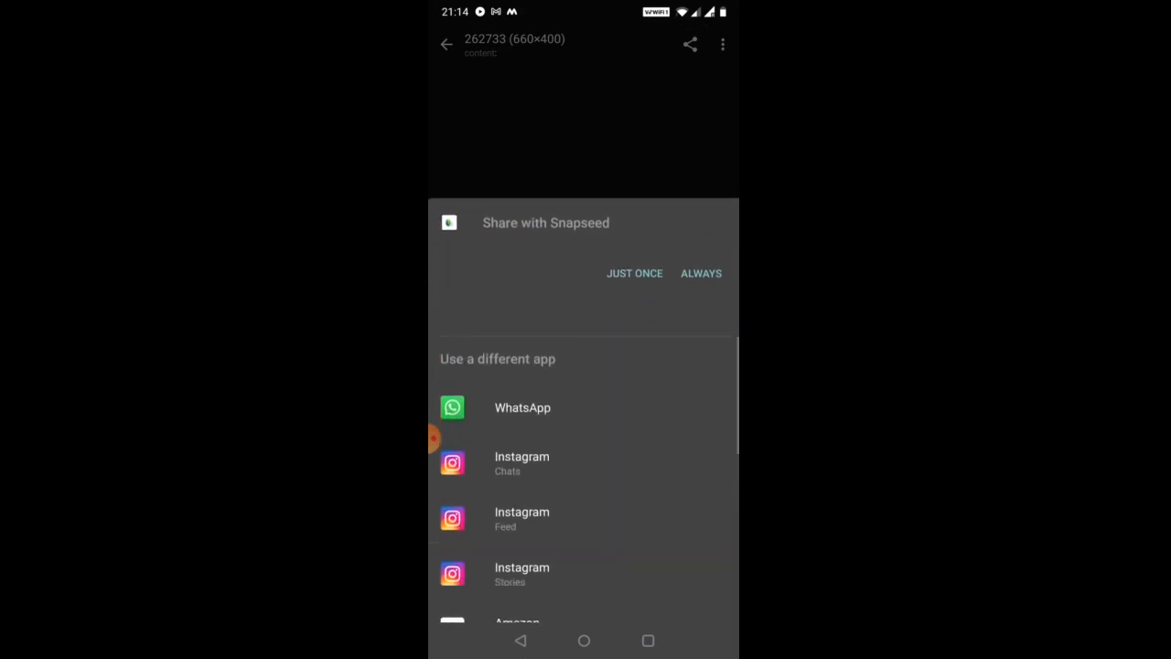
scroll(up, 3)
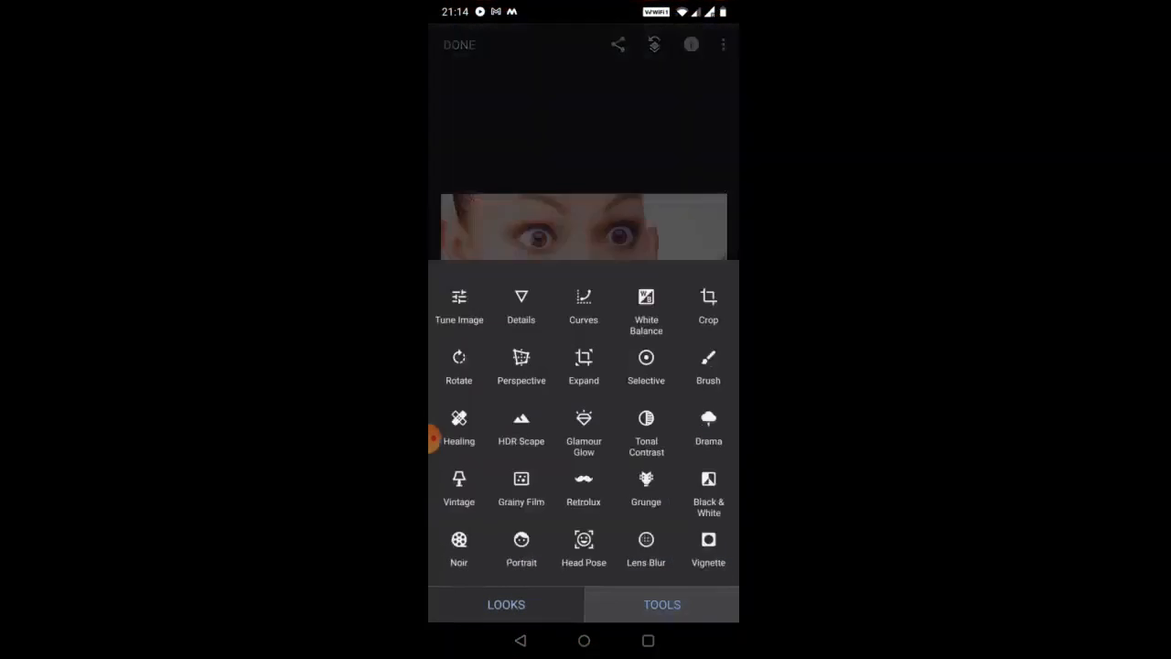
Heal the pimples on the woman's cheek using the Healing tool.
click(458, 427)
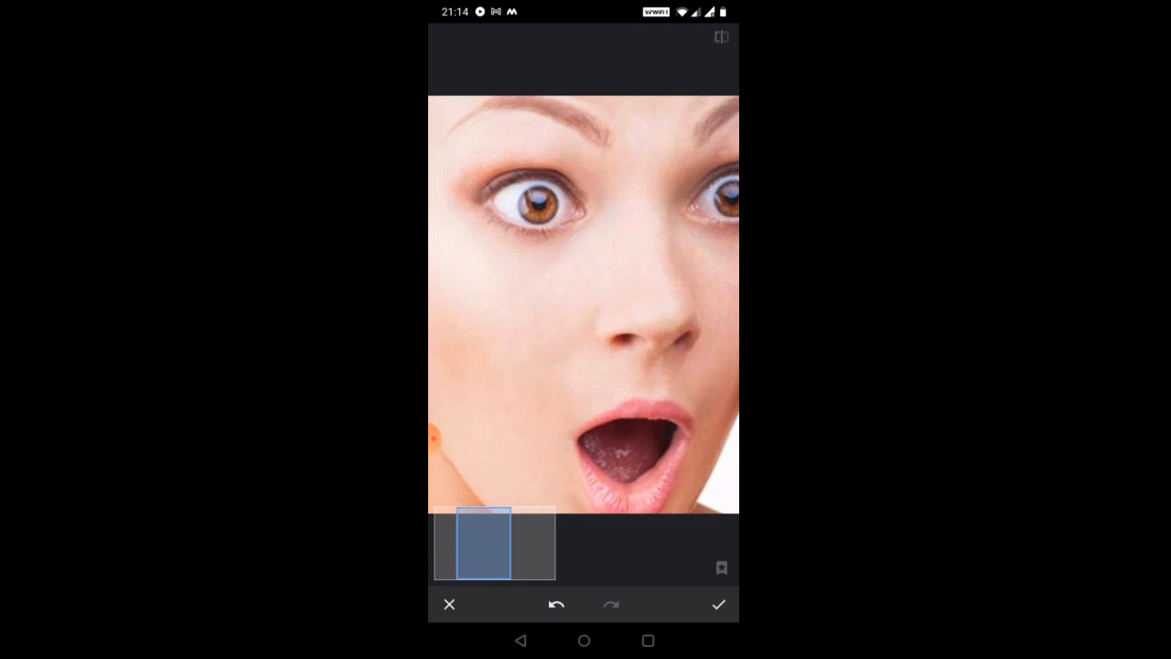
click(718, 604)
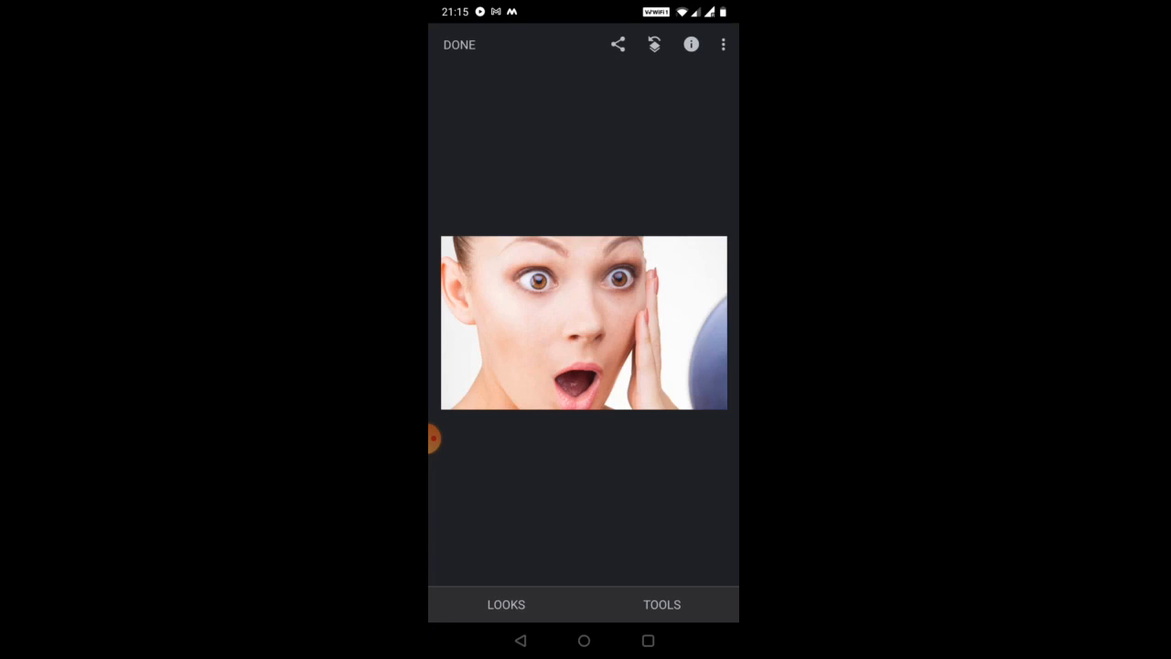
Add a Lens Blur centred between the eyes with a wide horizontal sharp band.
click(661, 604)
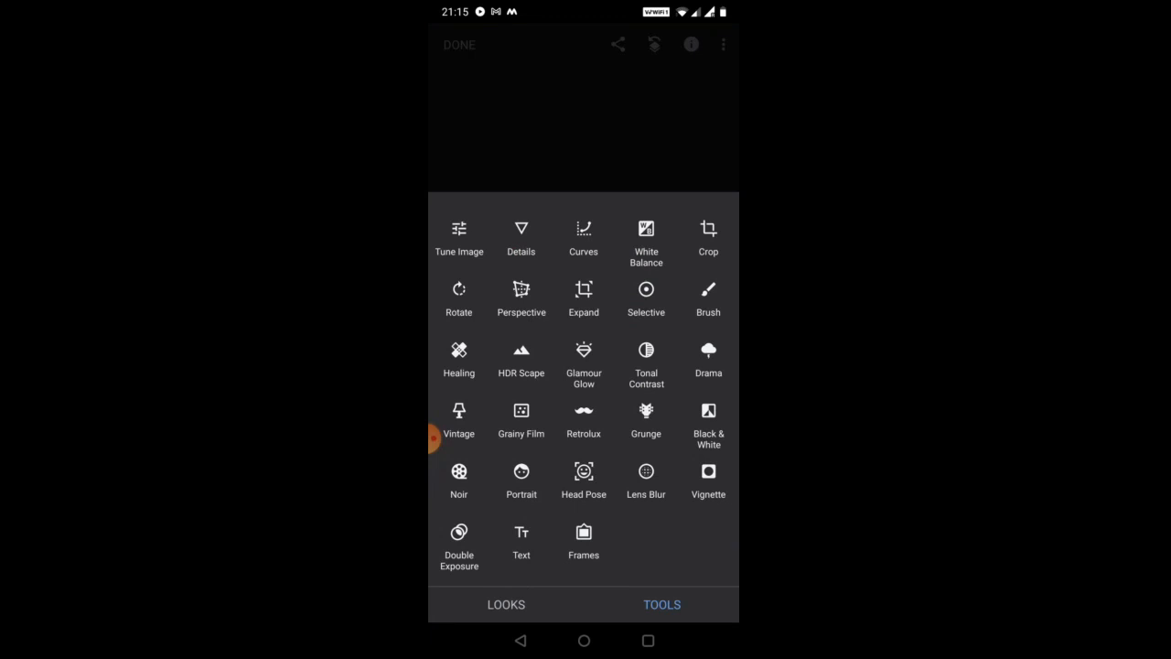
click(646, 471)
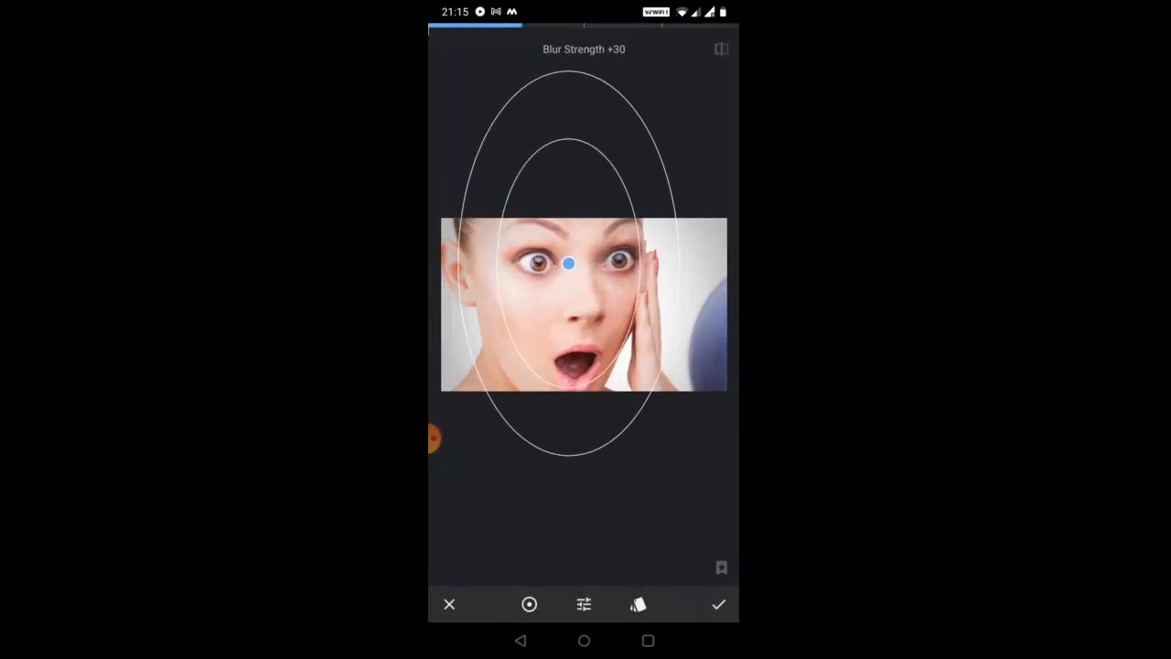
drag(568, 265, 577, 283)
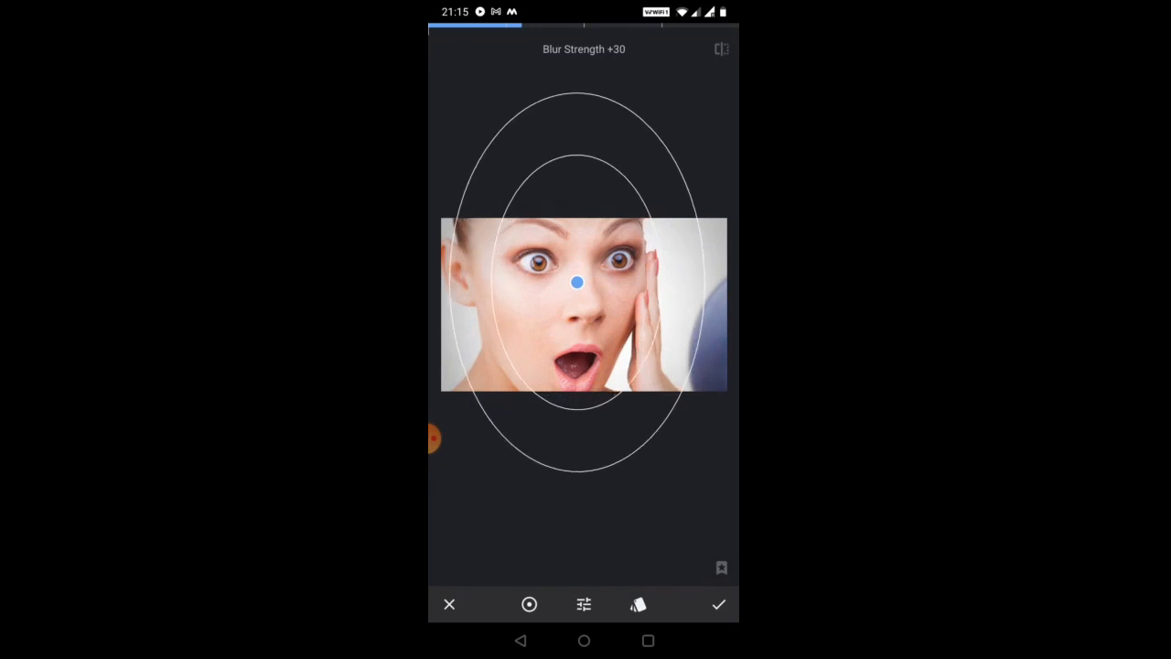
drag(576, 282, 580, 300)
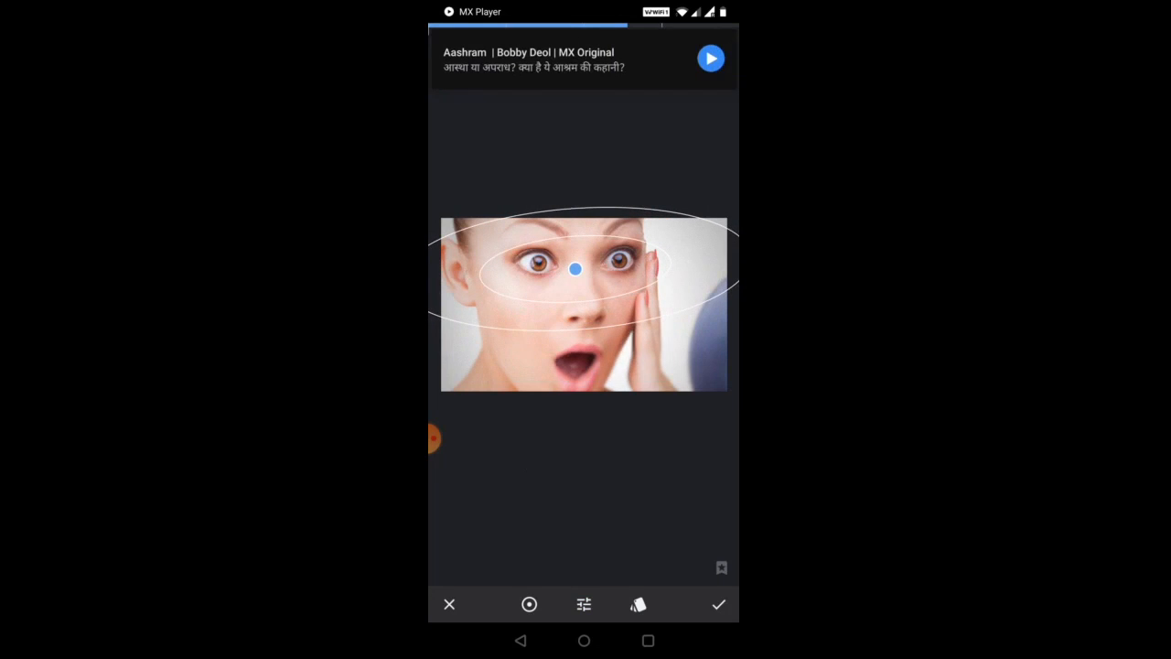
Set Lens Blur strength to +100, apply it, and reopen the tools list.
click(584, 604)
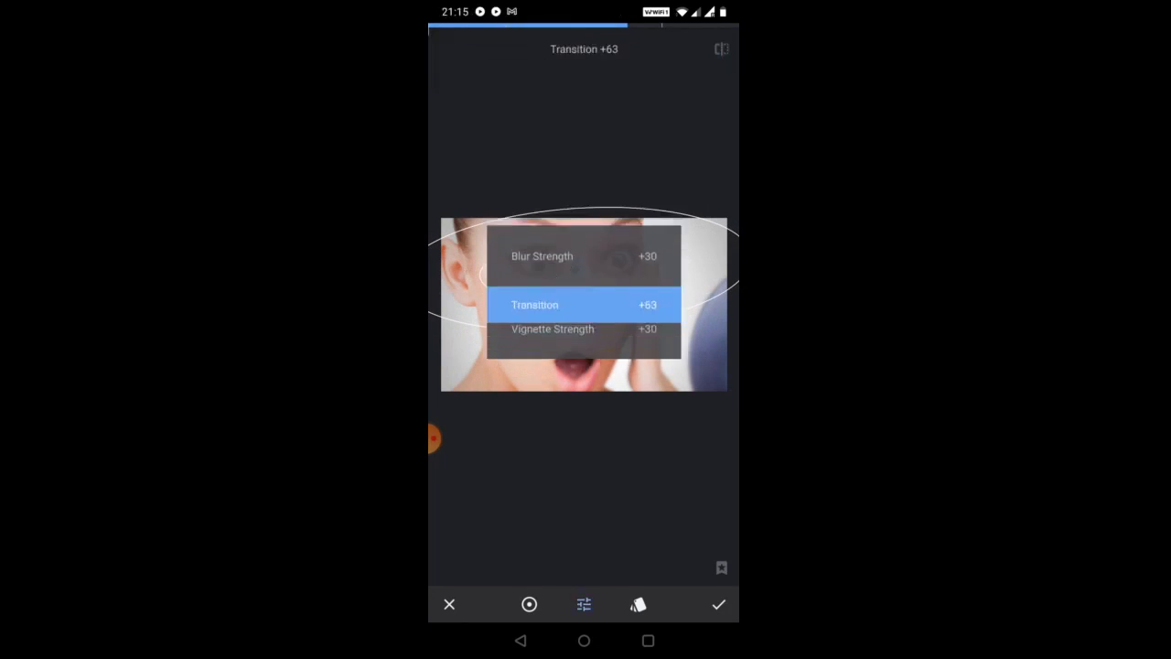
click(542, 256)
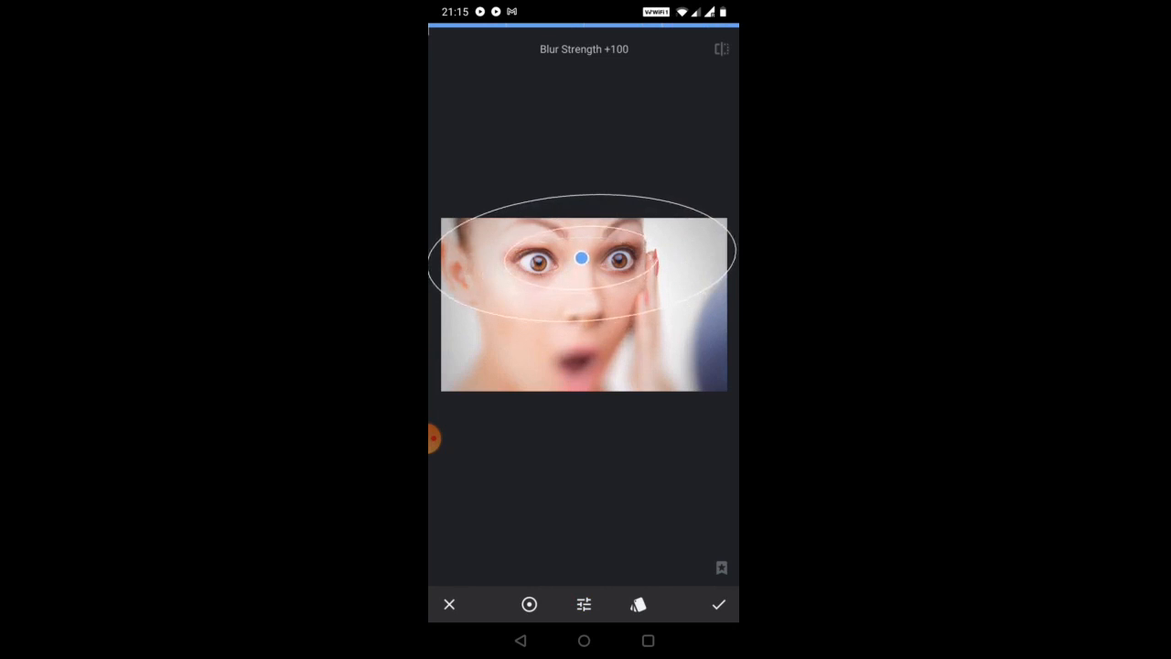
click(719, 604)
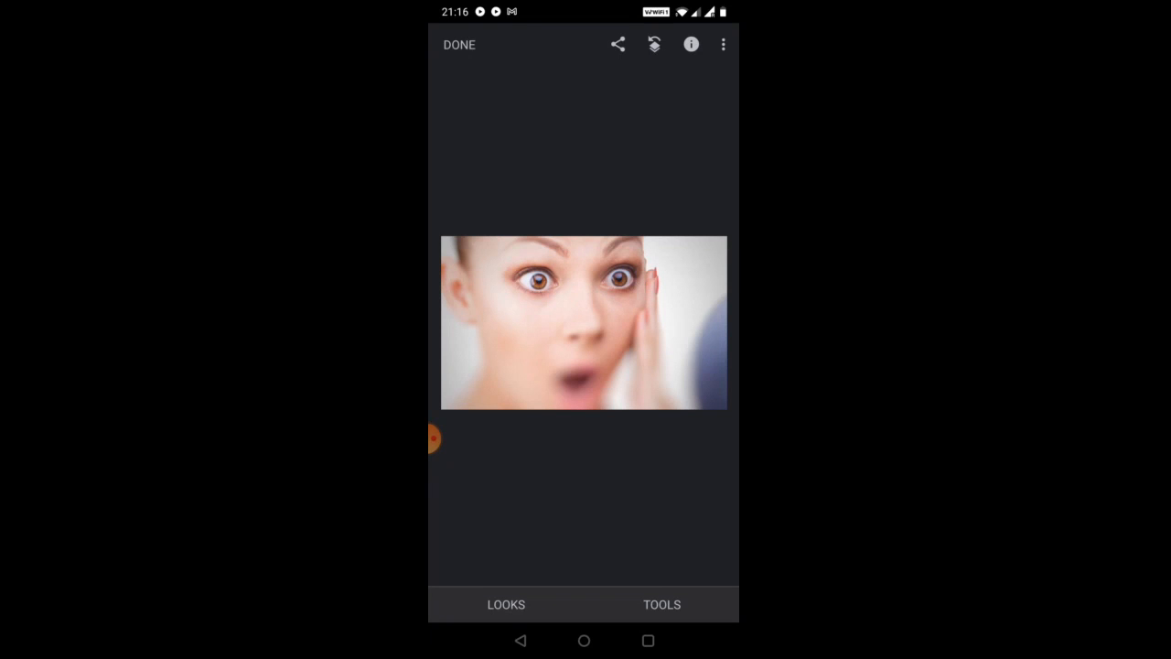
click(662, 604)
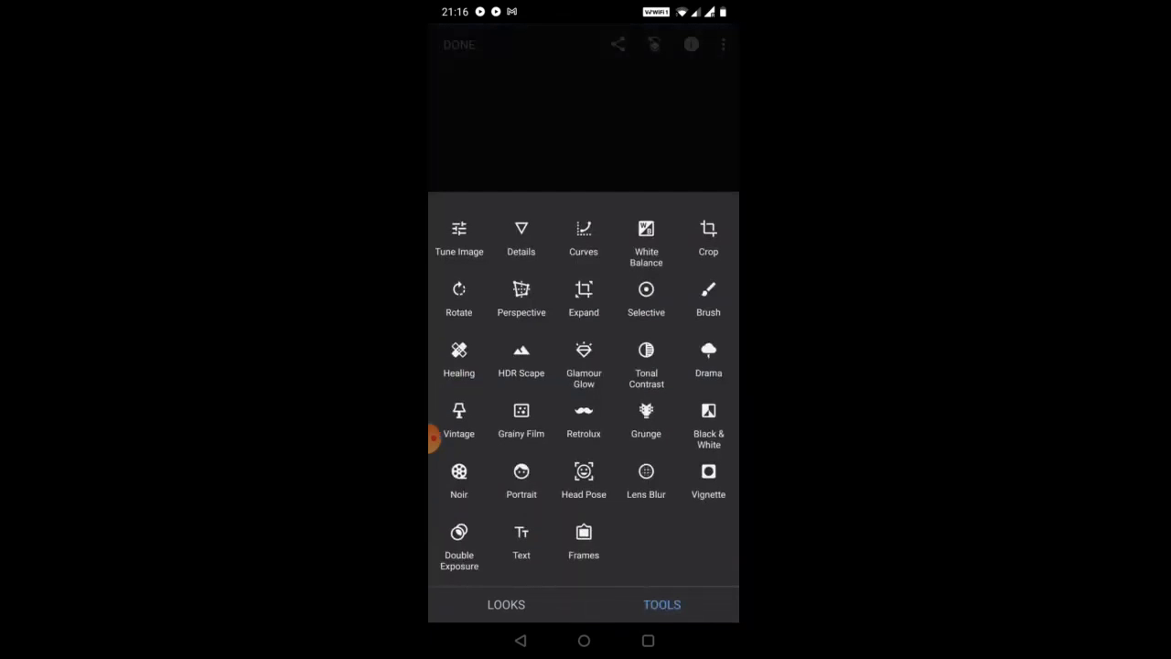